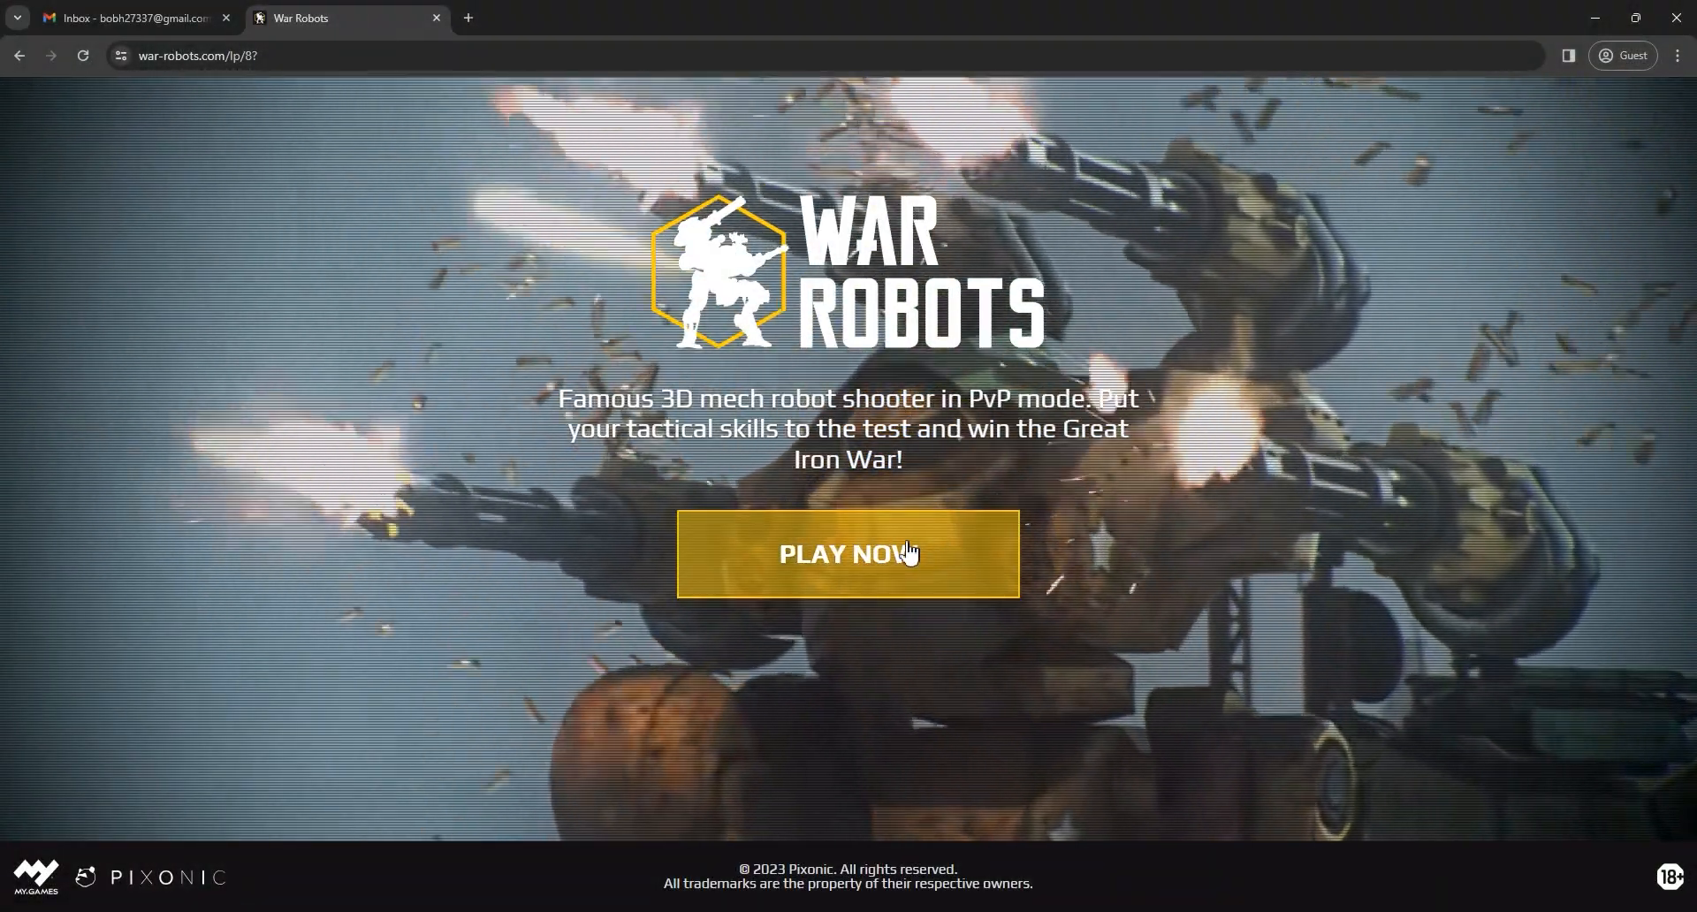
Step: Register a new MY.GAMES account with email and password, accepting the terms and policies
left_click(847, 553)
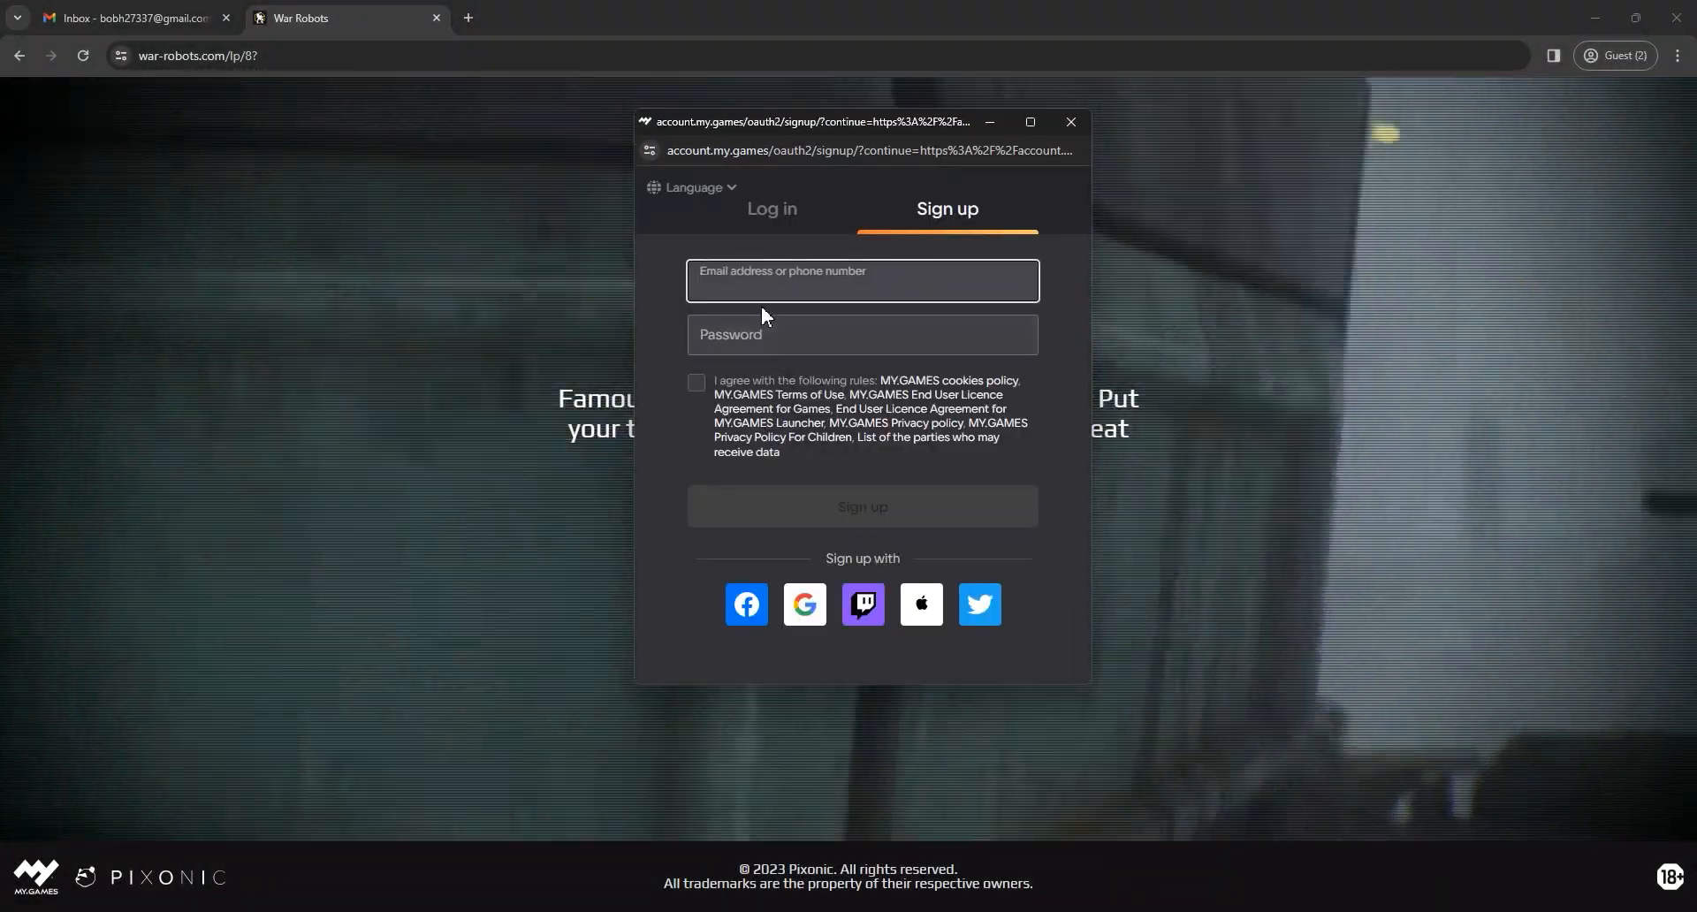
left_click(854, 334)
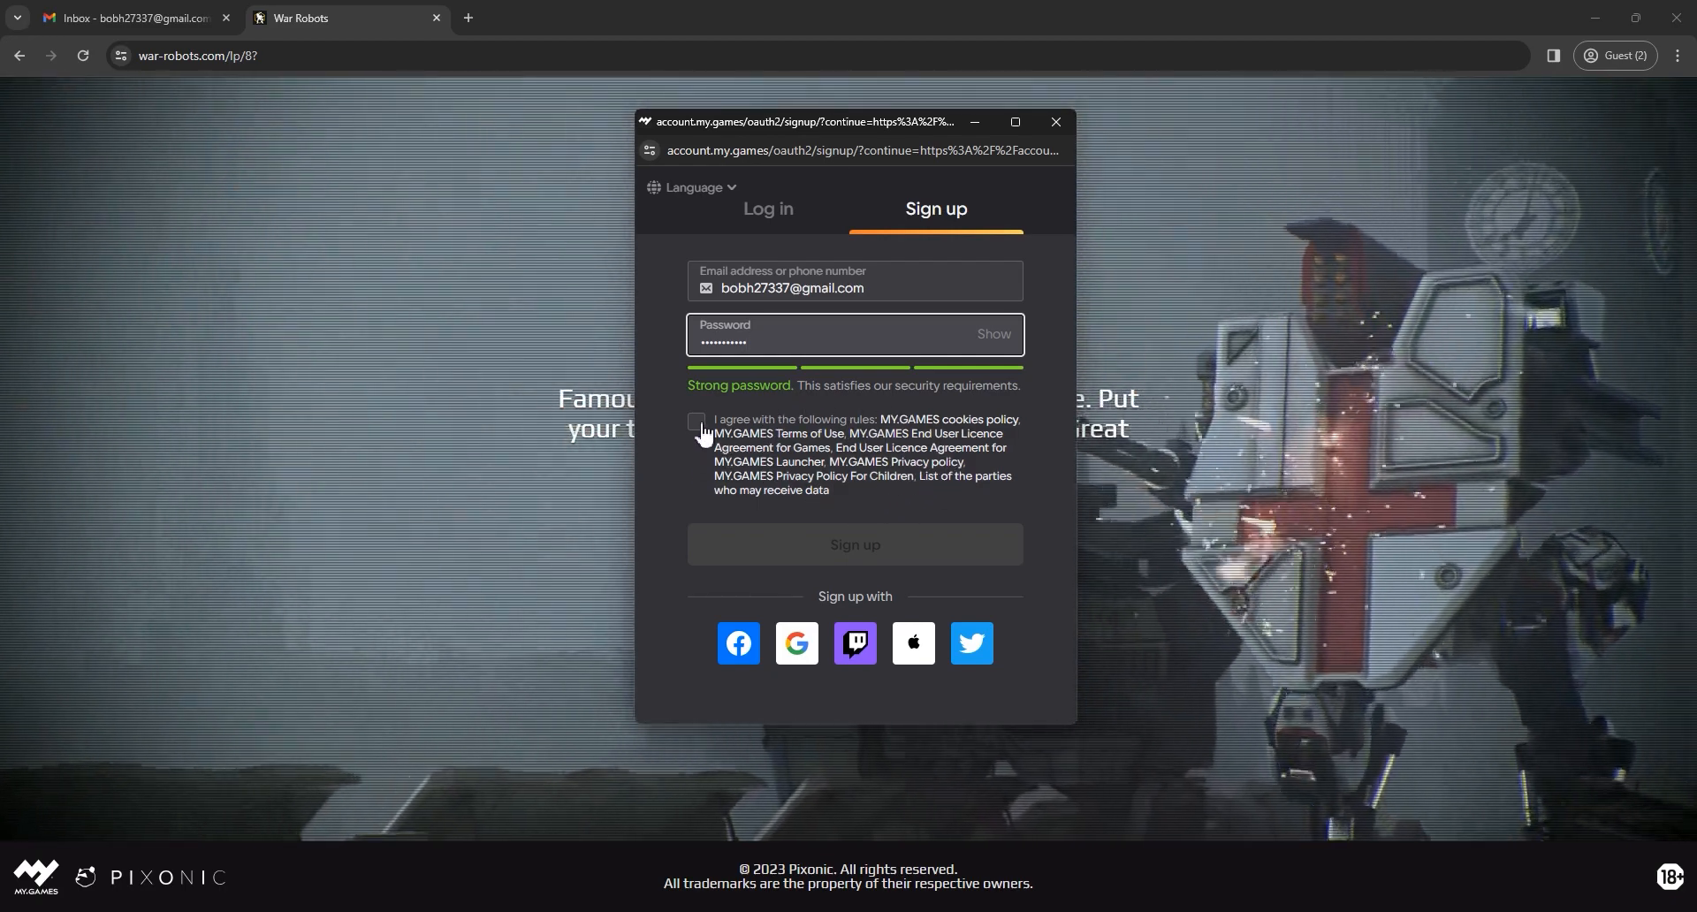
left_click(695, 420)
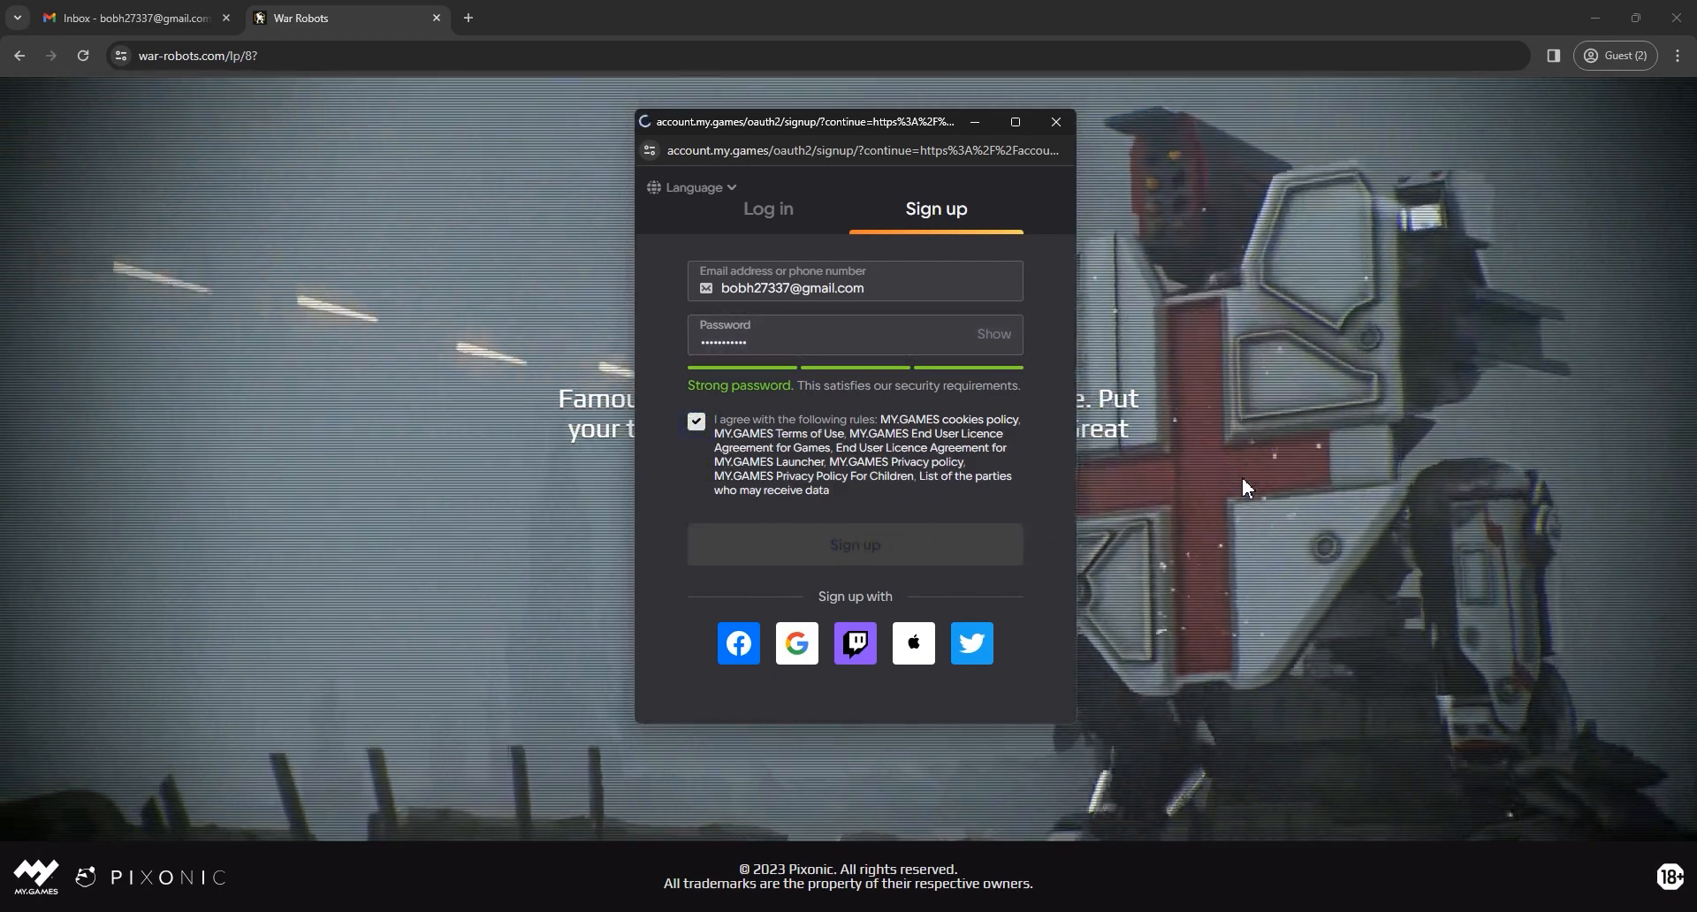
left_click(854, 549)
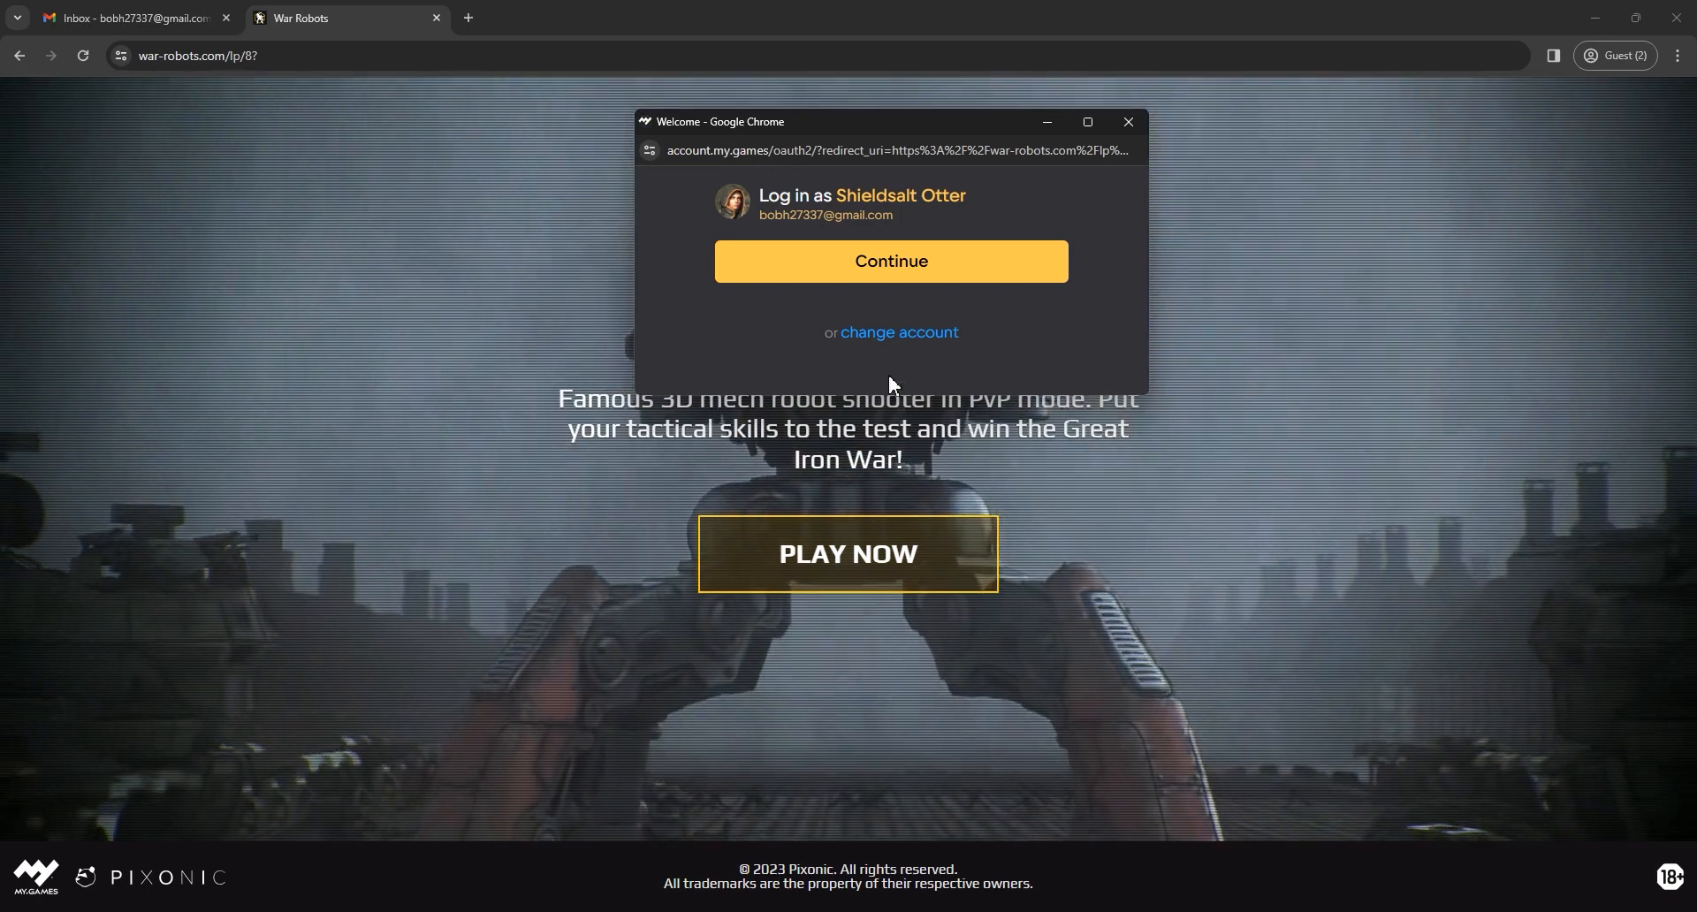
Step: Confirm registration via the MY.GAMES Gmail message, then continue logging in on War Robots
left_click(130, 17)
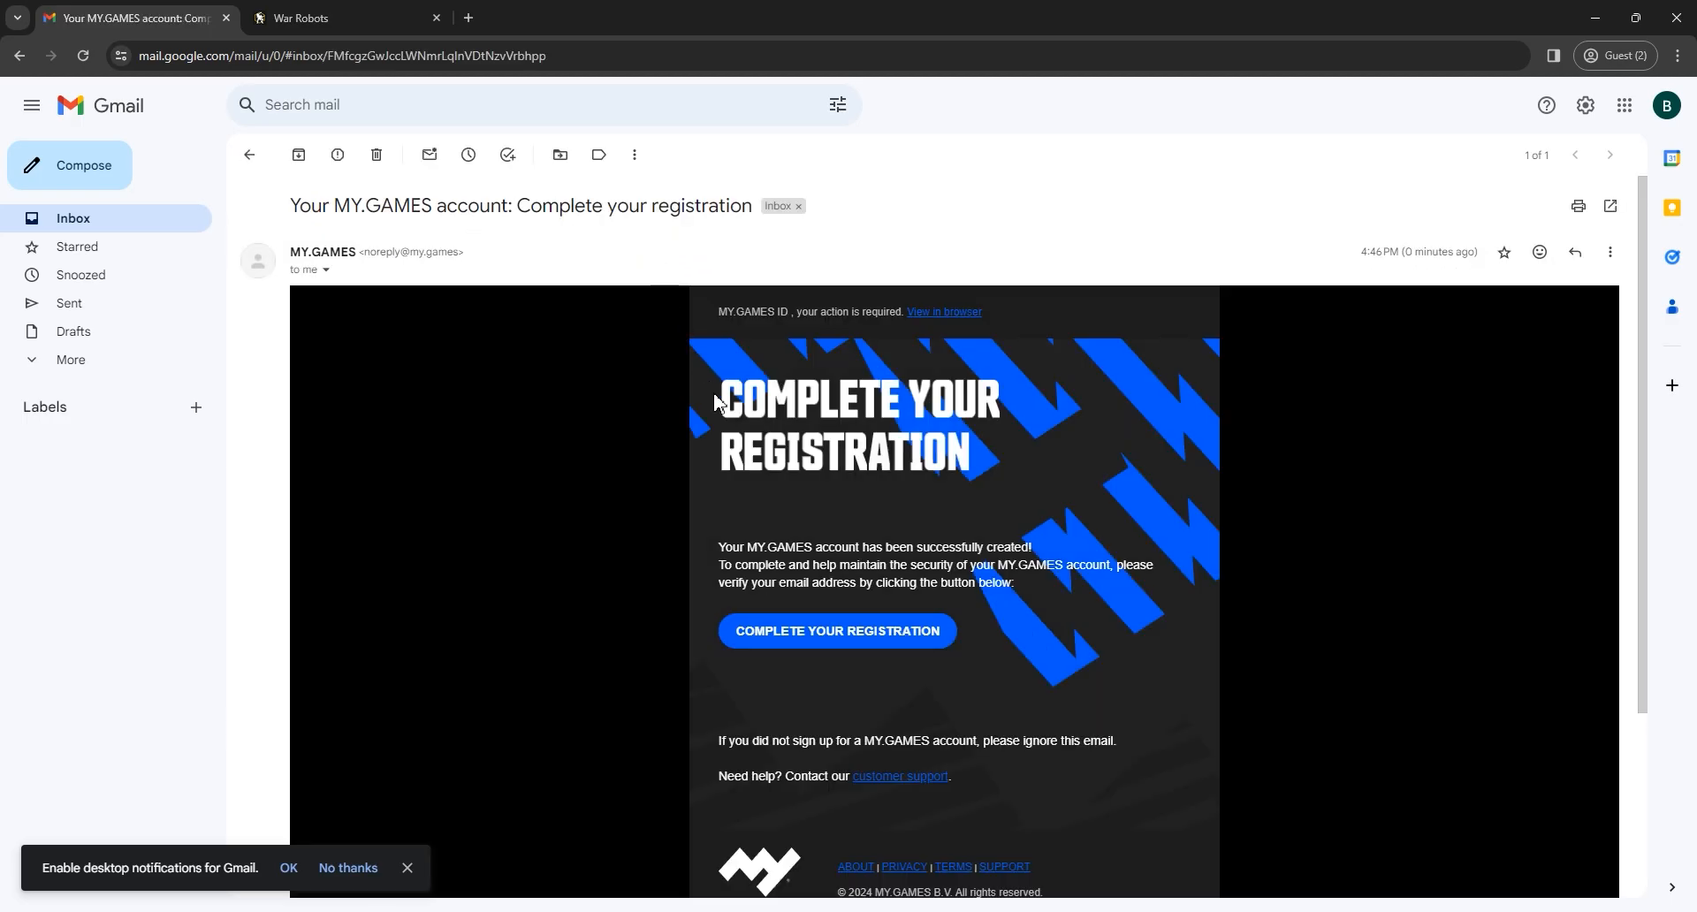
left_click(834, 631)
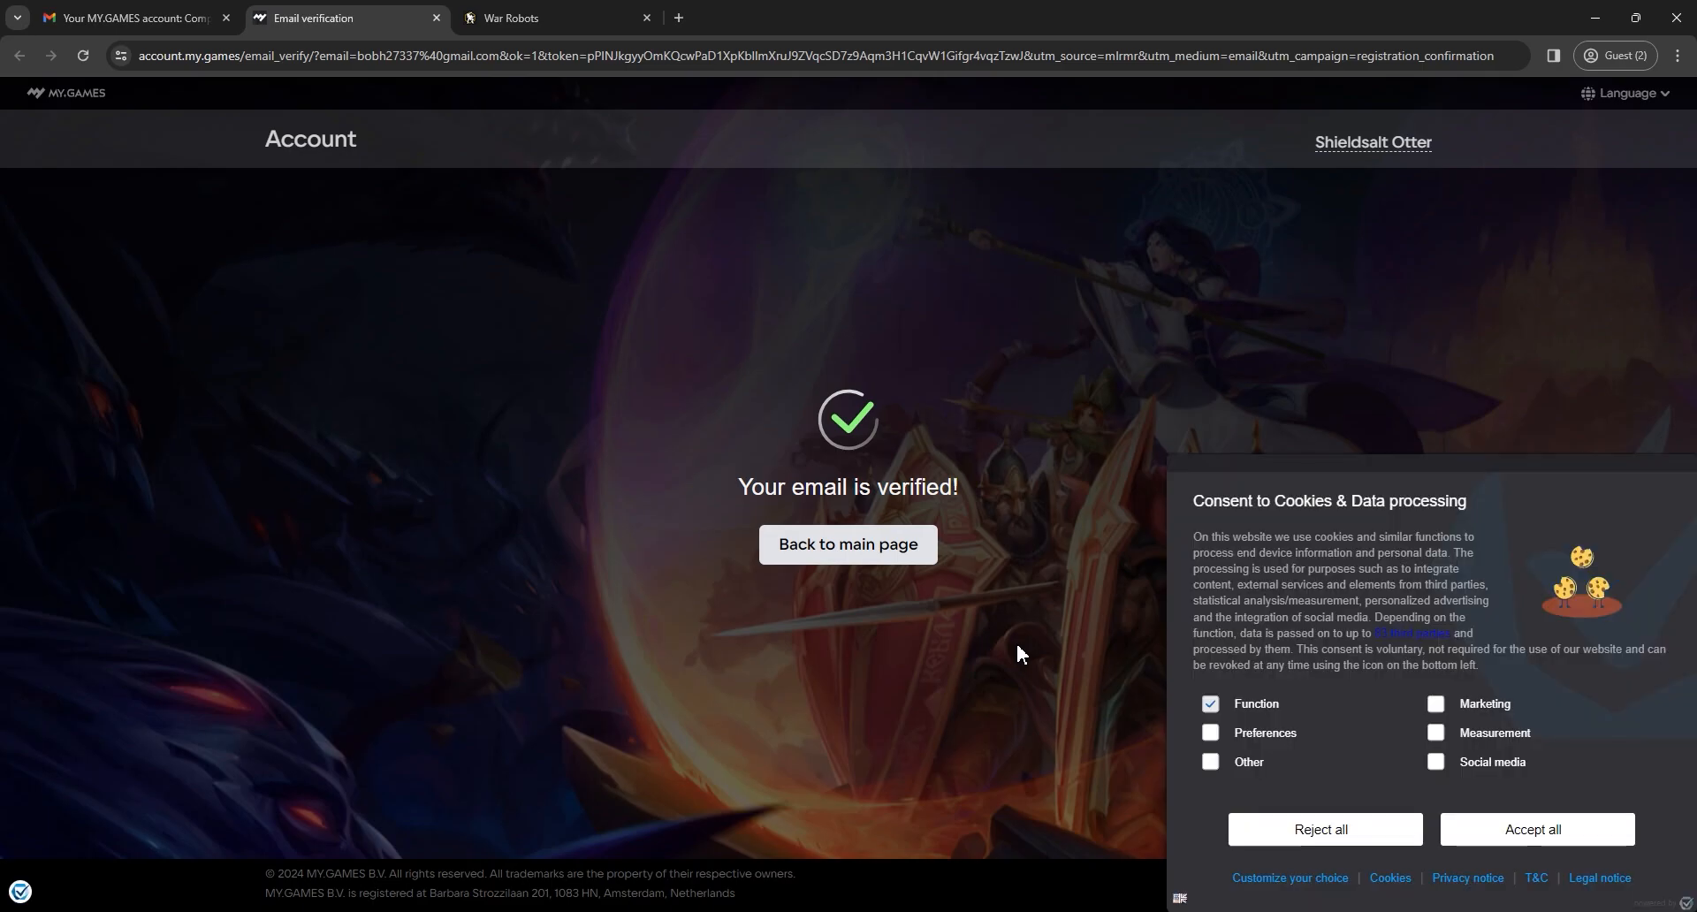
left_click(847, 544)
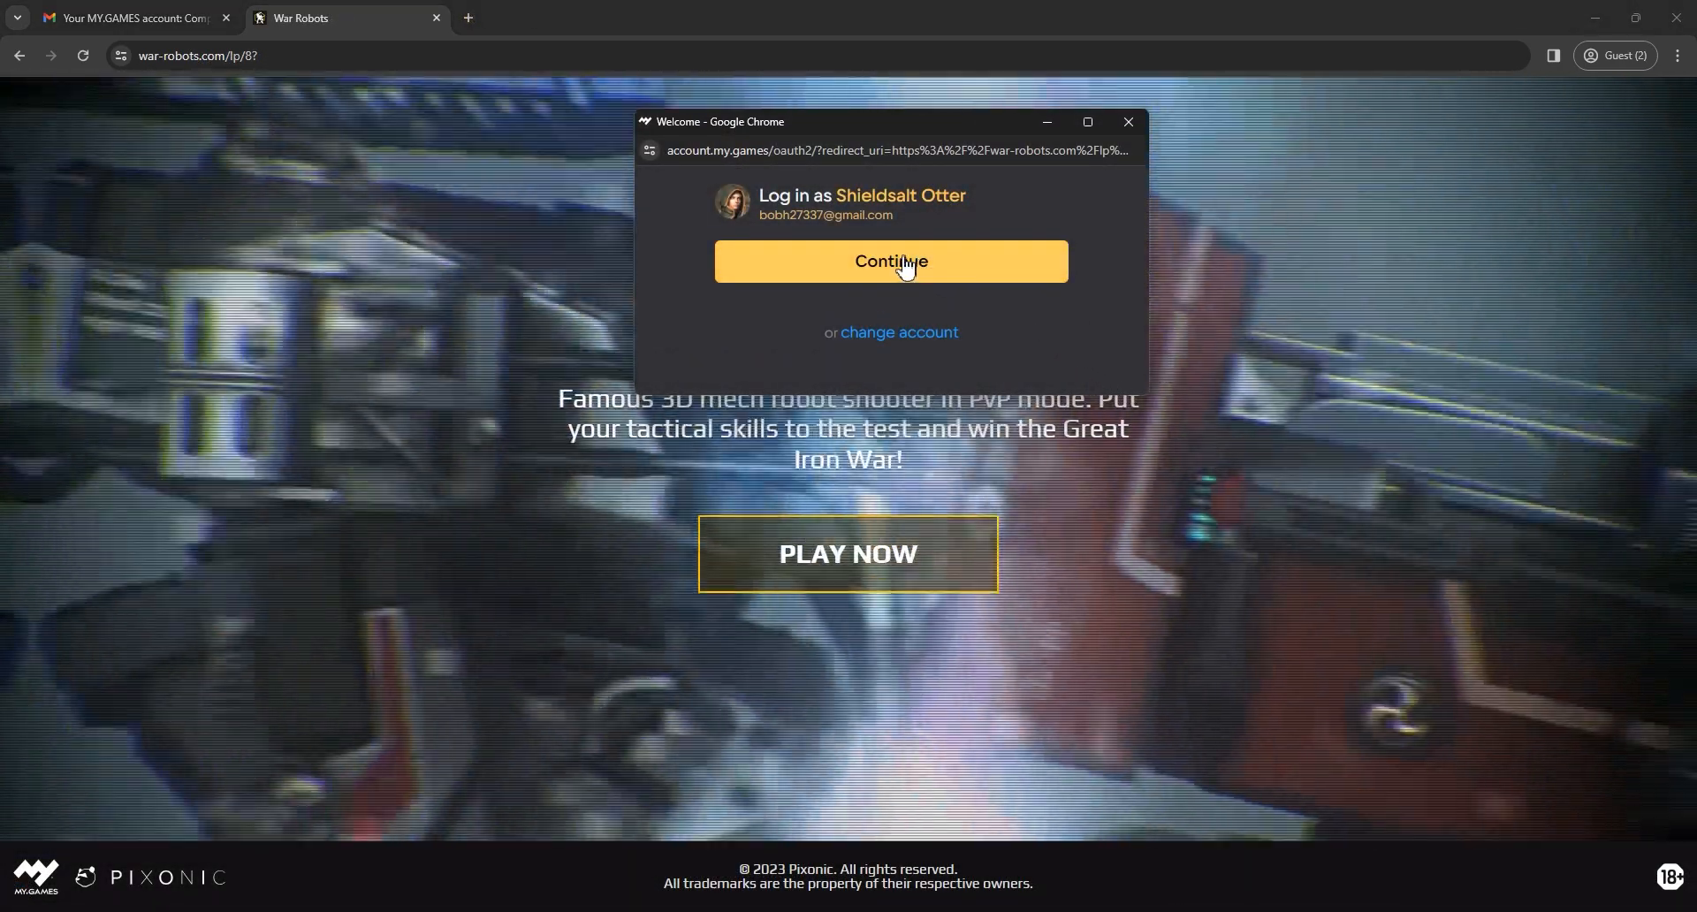
left_click(890, 261)
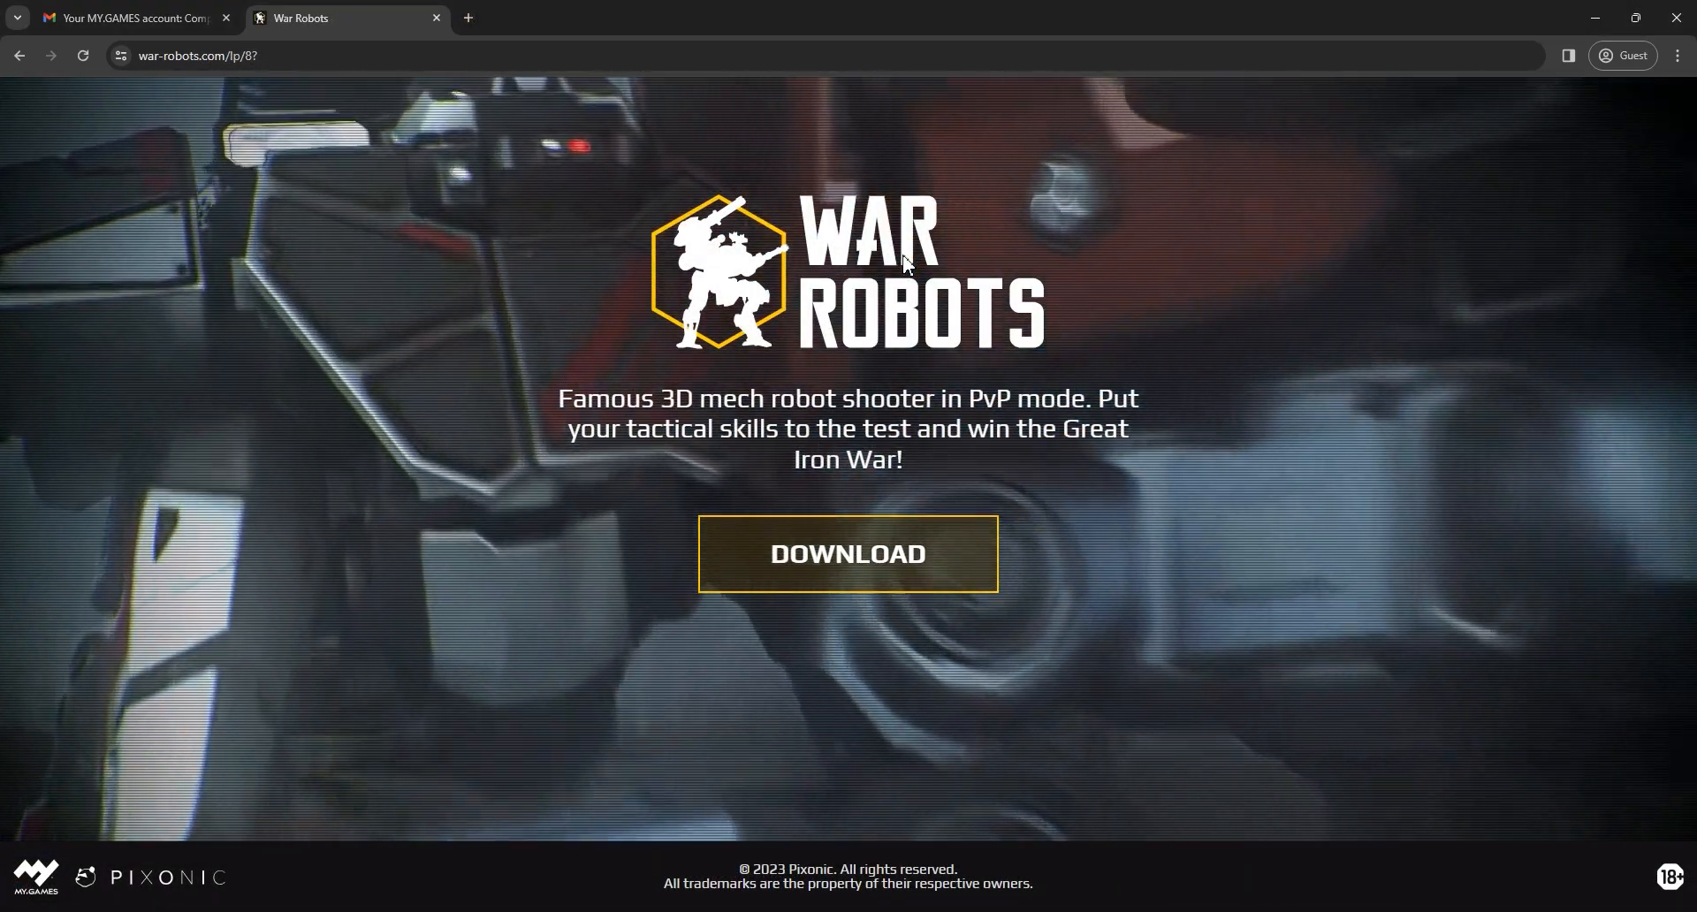
mouse_move(1286, 366)
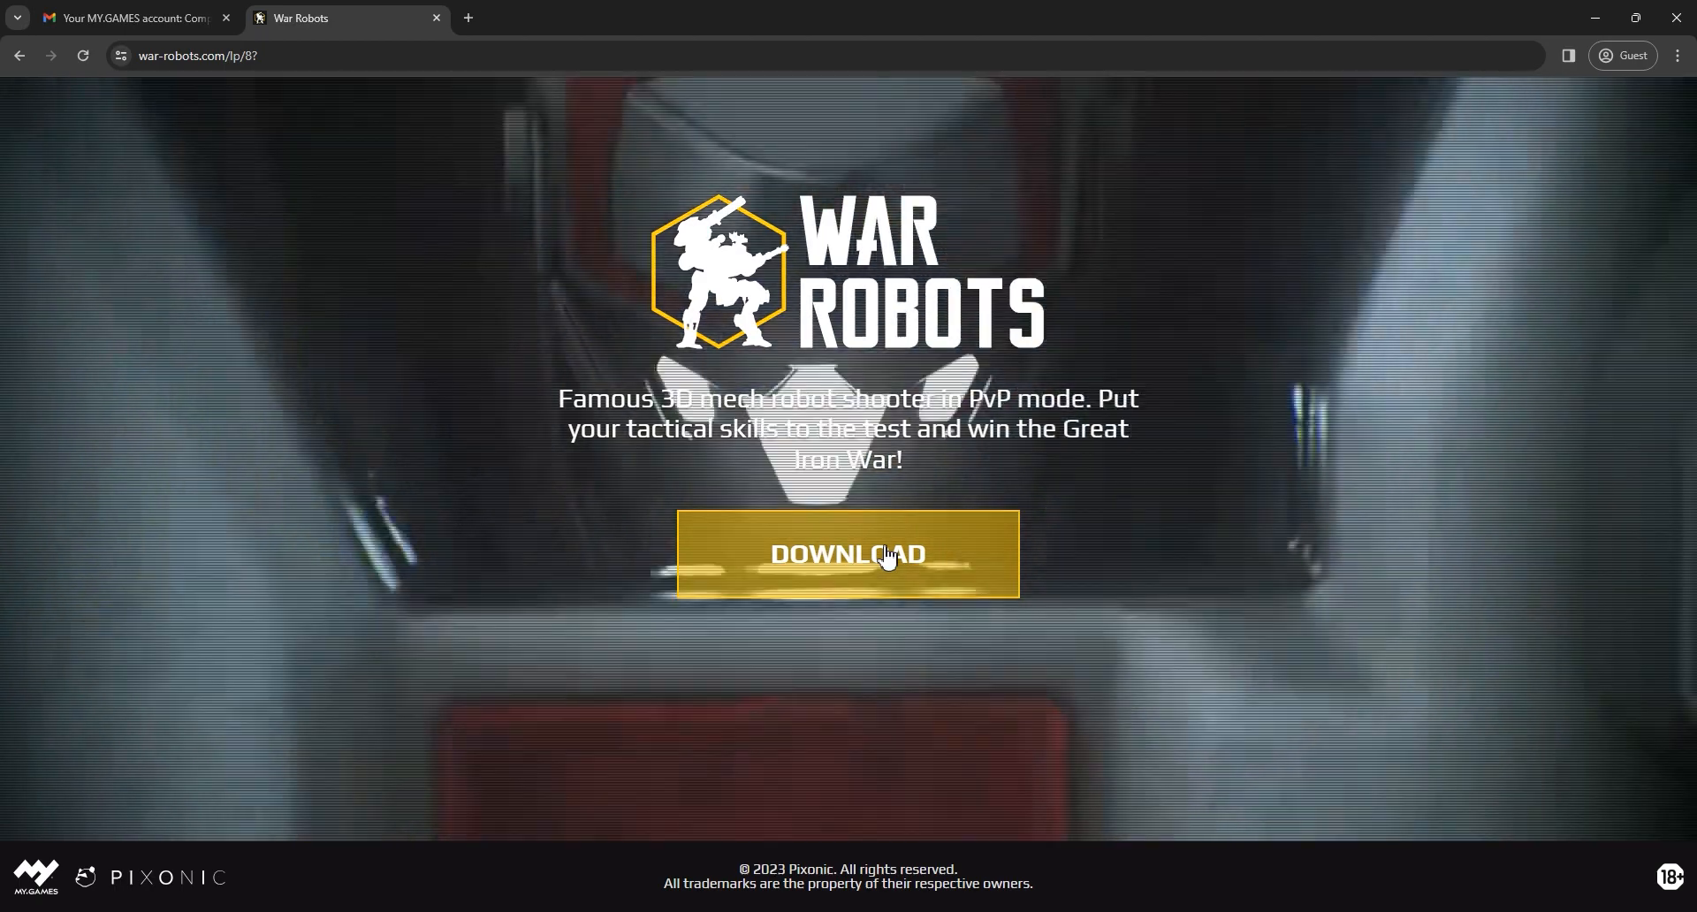
Step: Save the War Robots game loader to the Downloads folder
left_click(846, 554)
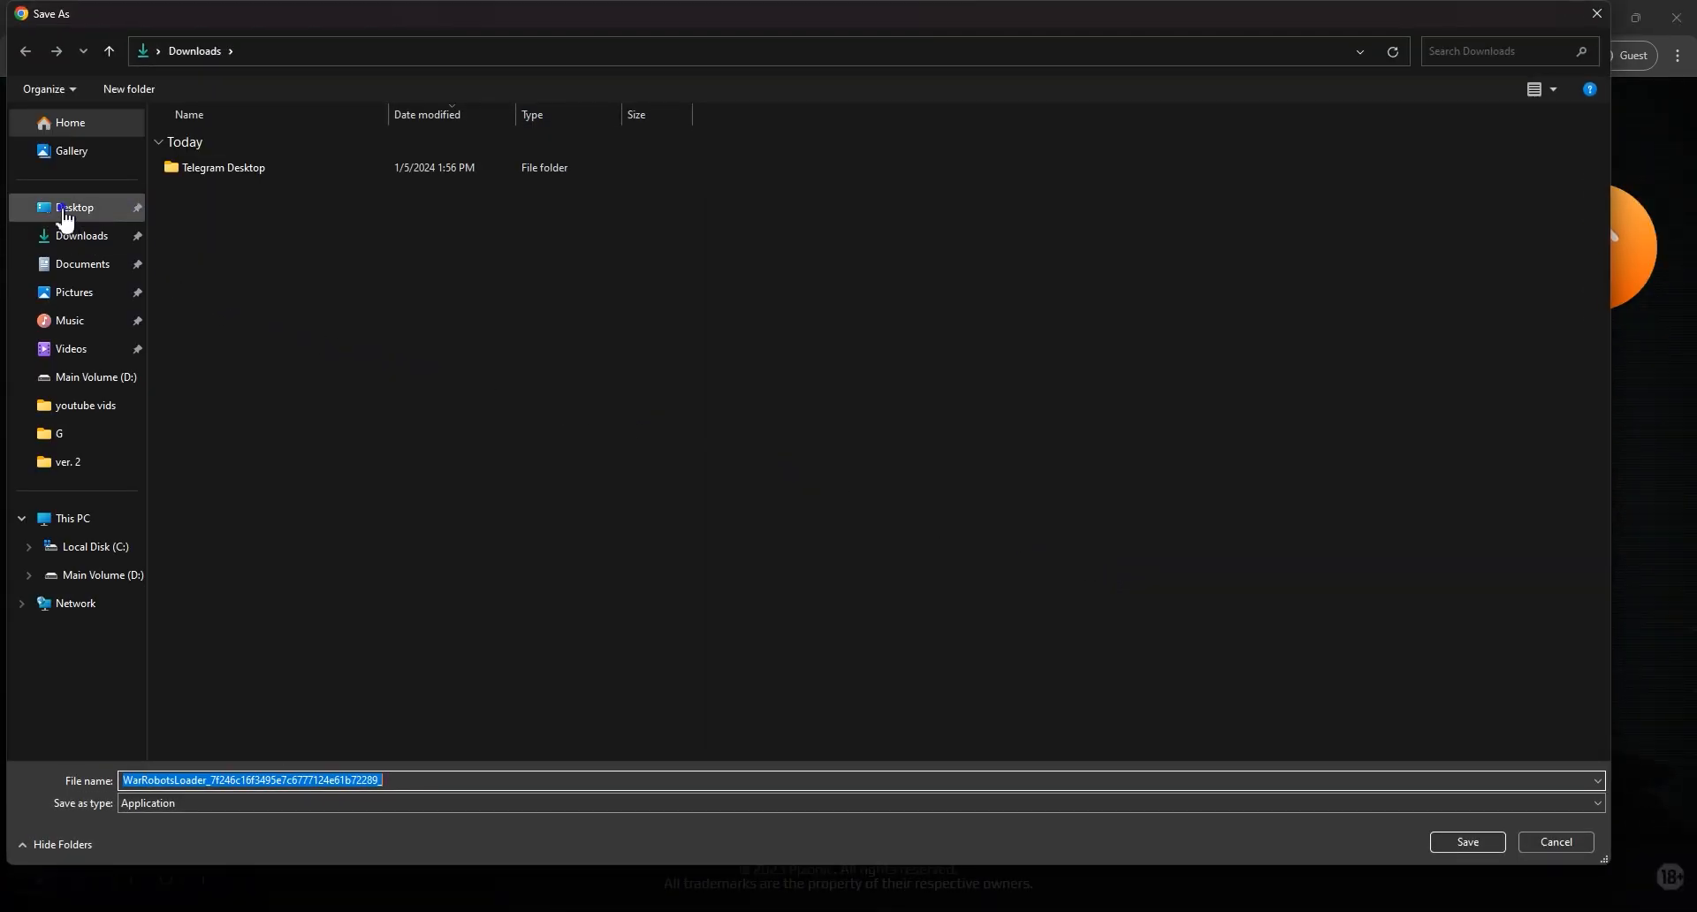
left_click(1465, 841)
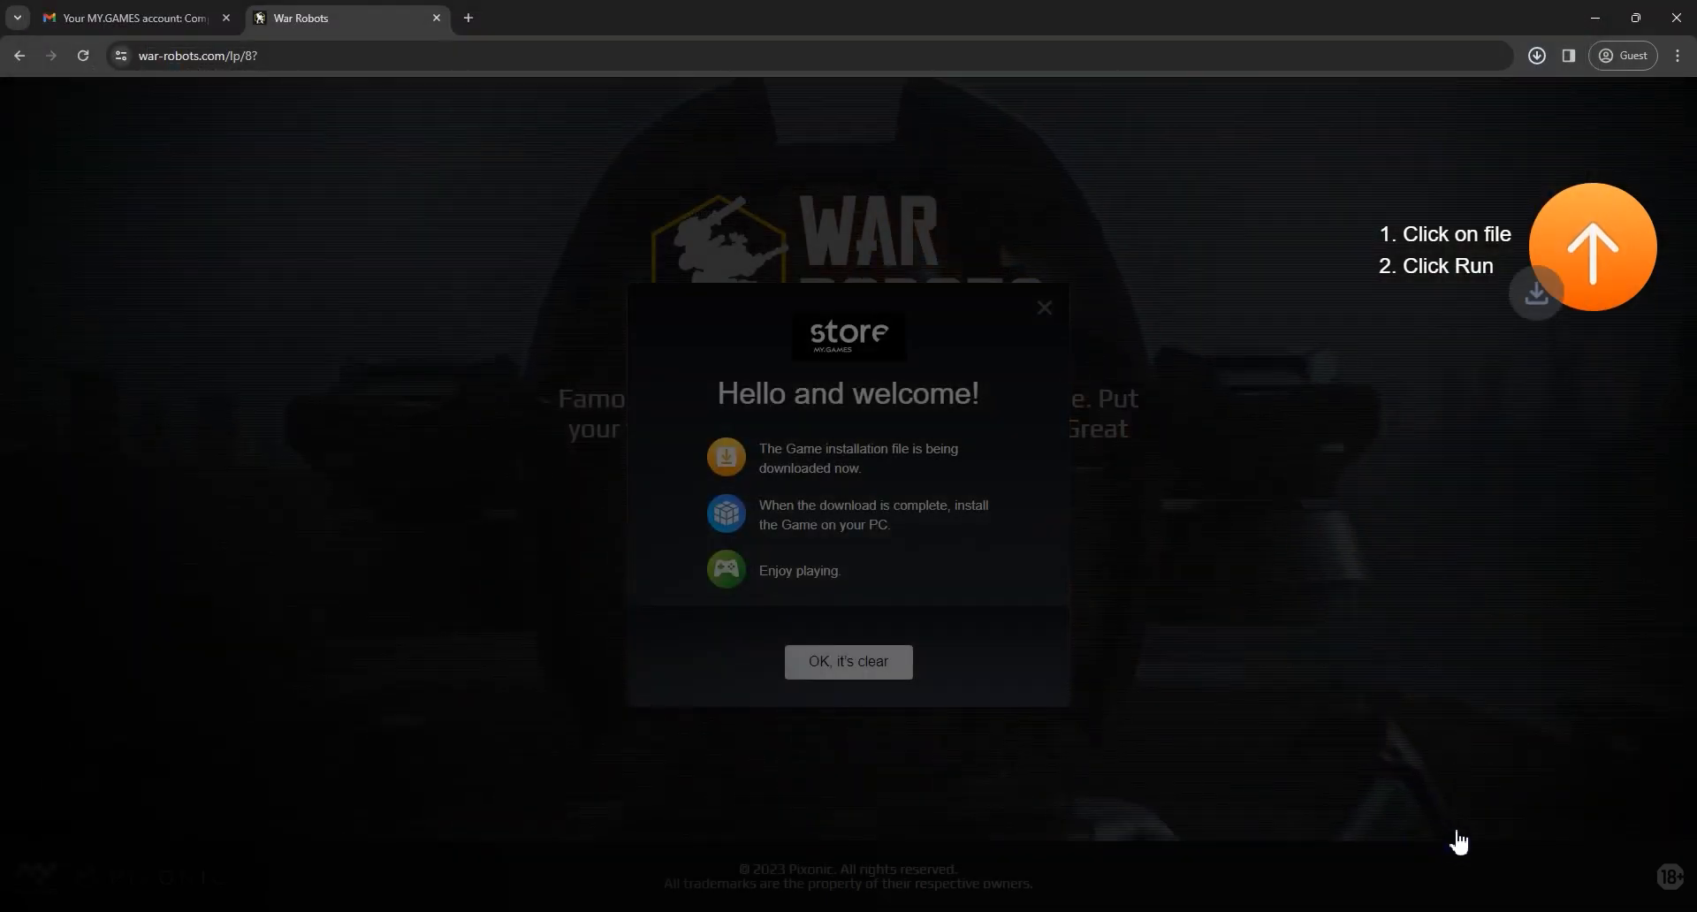
Step: Run the downloaded installer and set the installation folder to D:\G\War Robots
left_click(1536, 55)
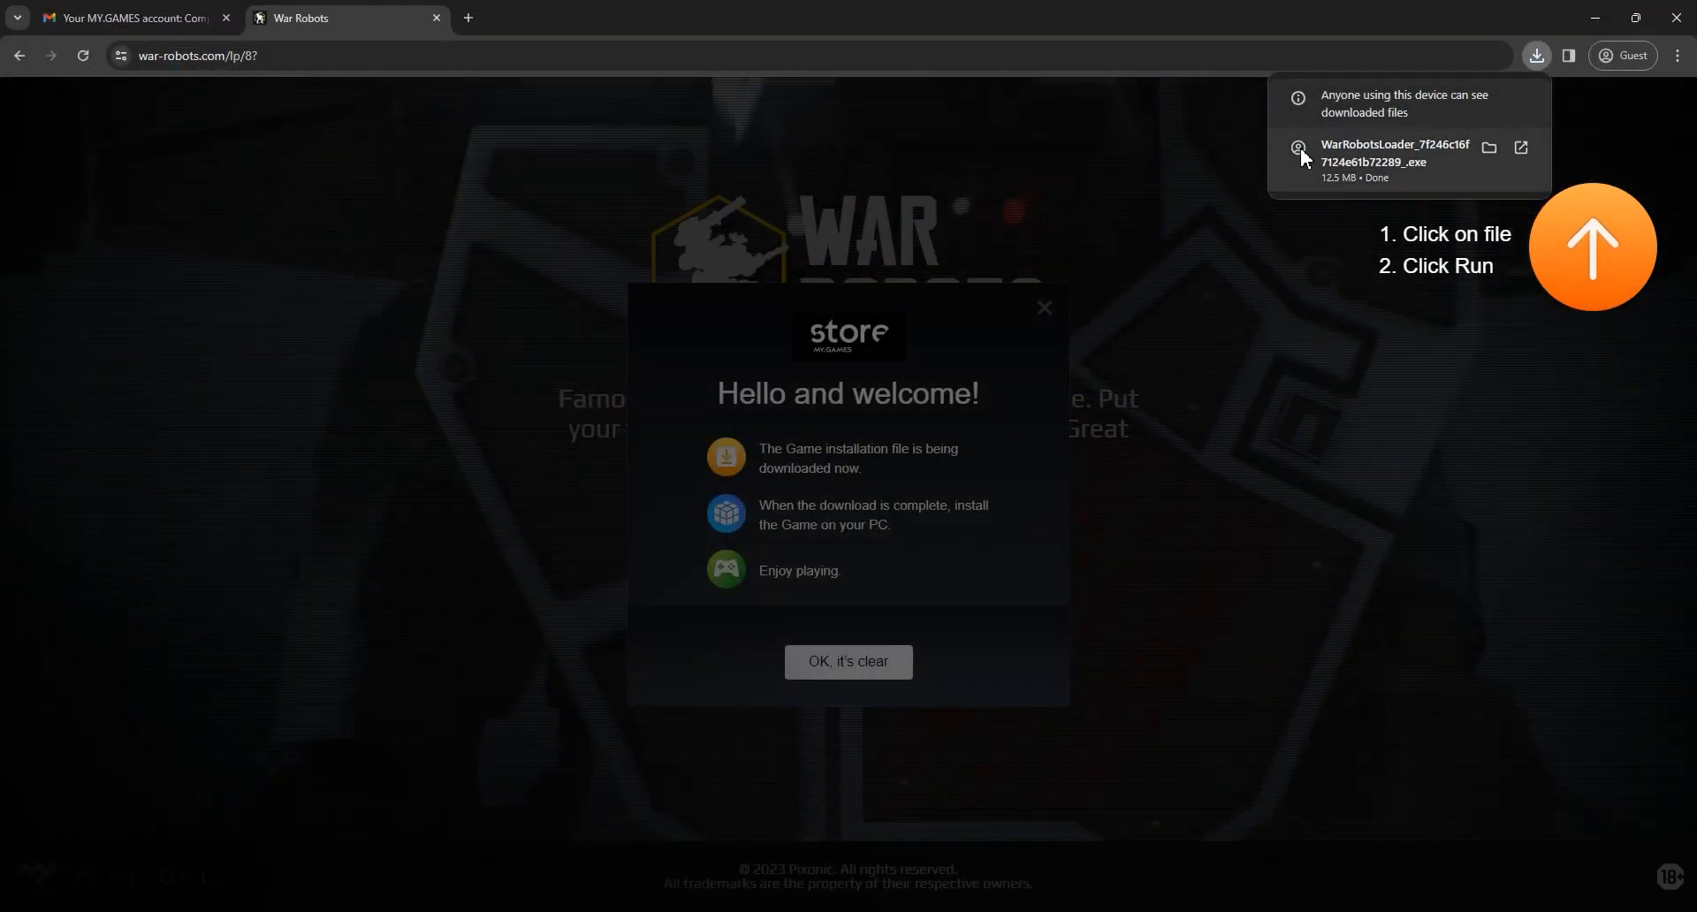
left_click(1393, 153)
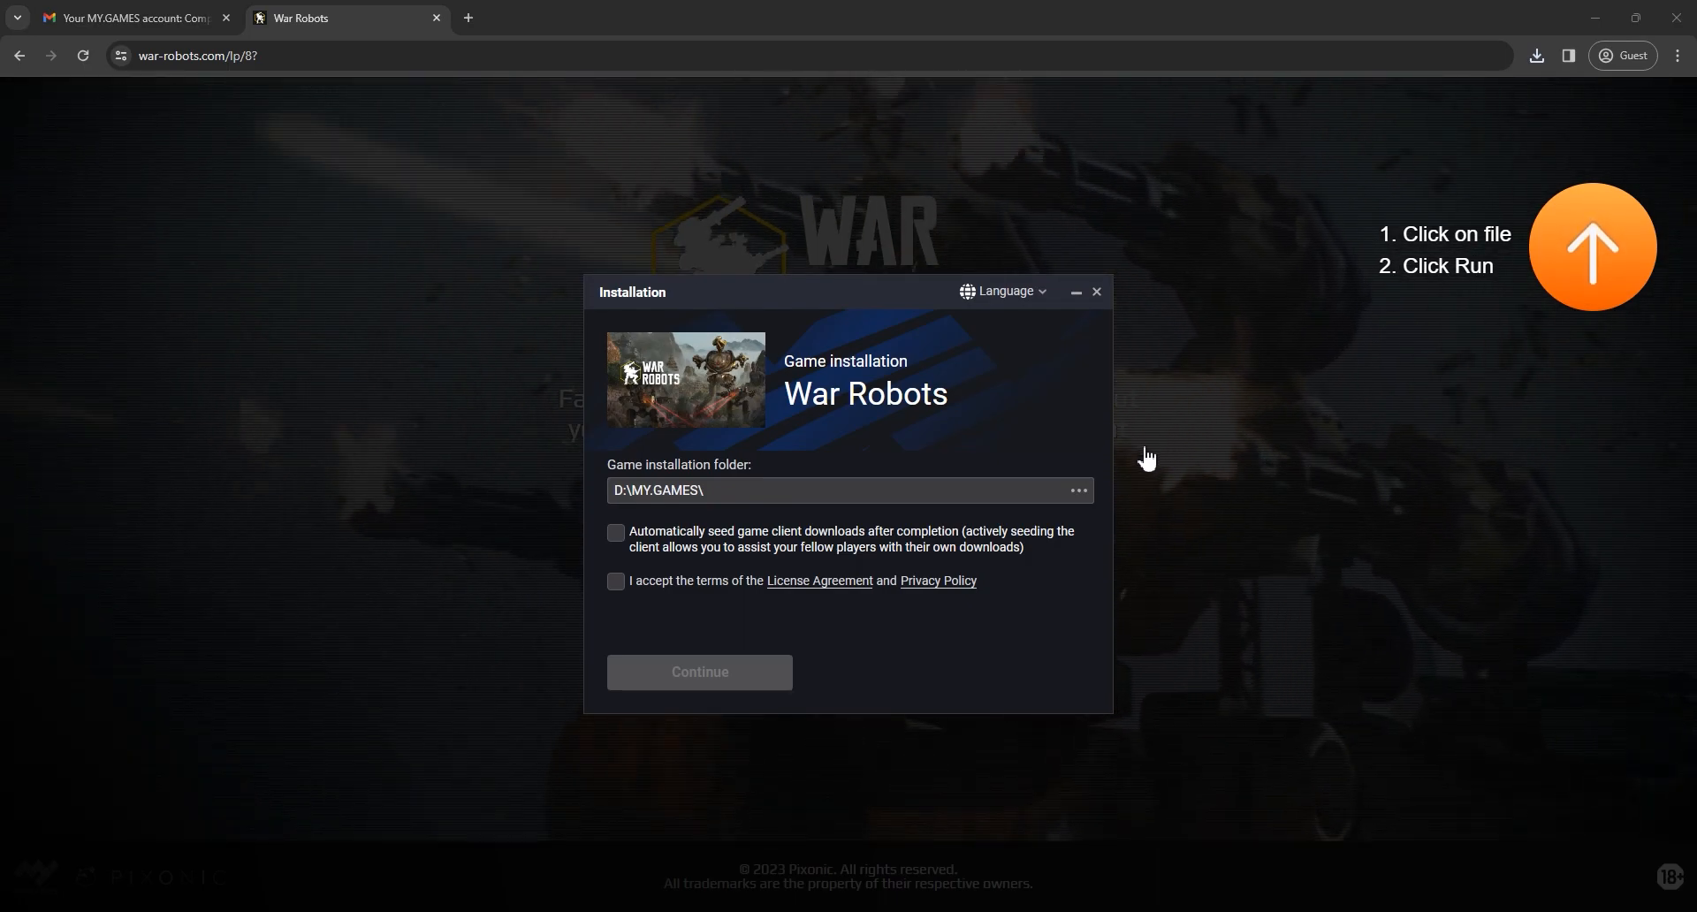
left_click(1078, 490)
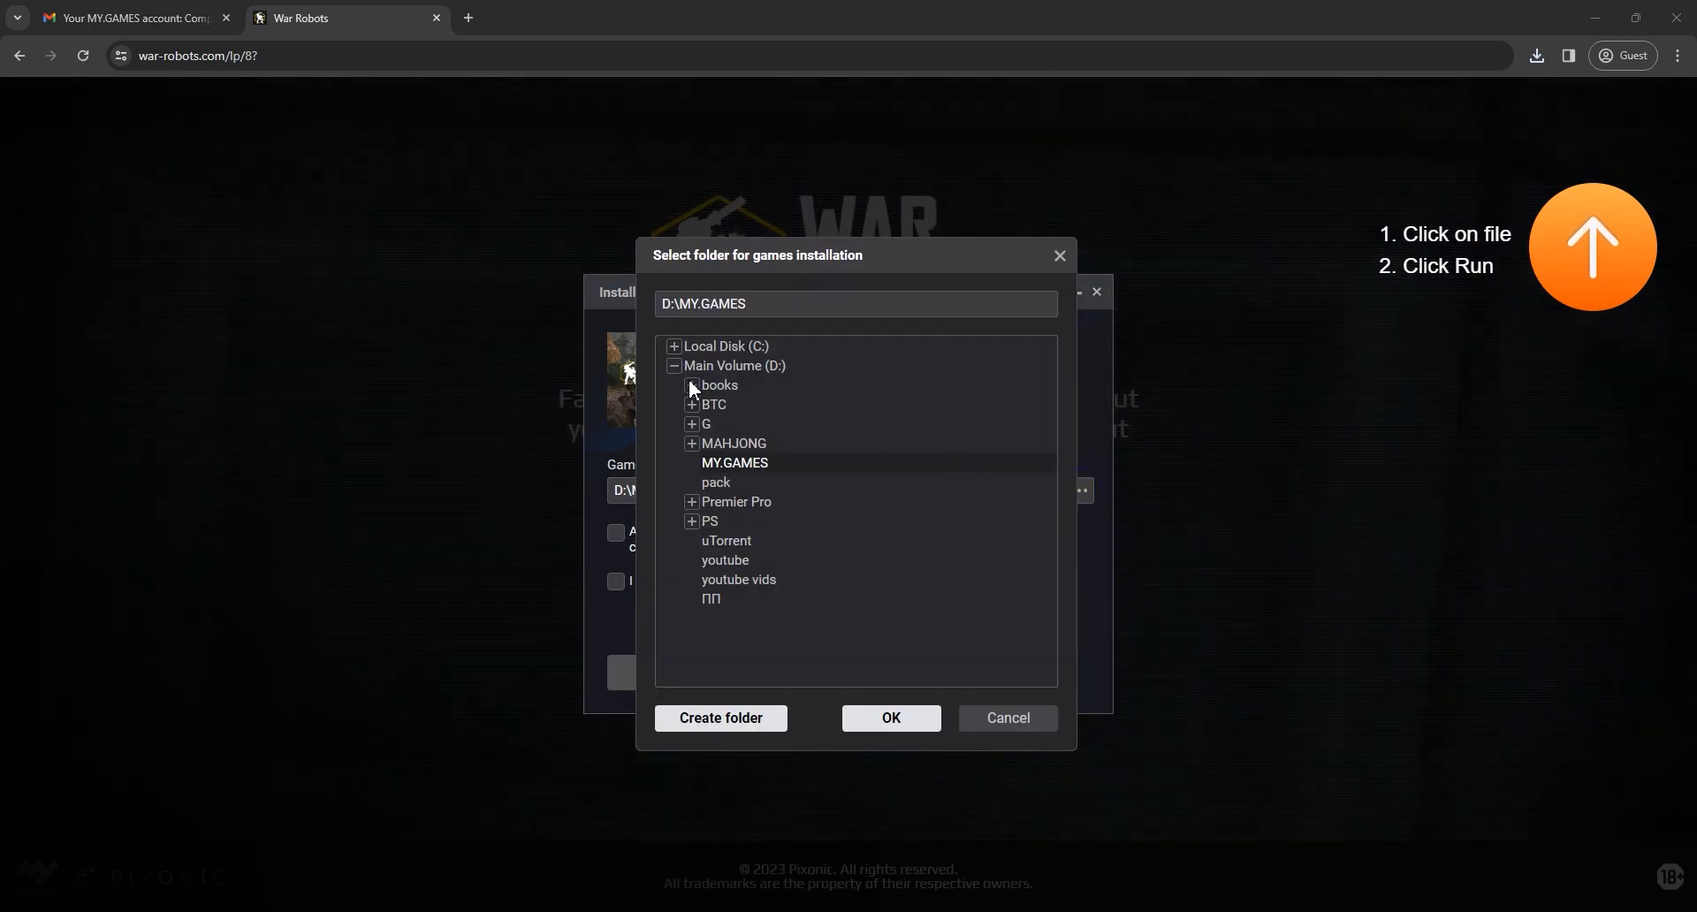
left_click(691, 423)
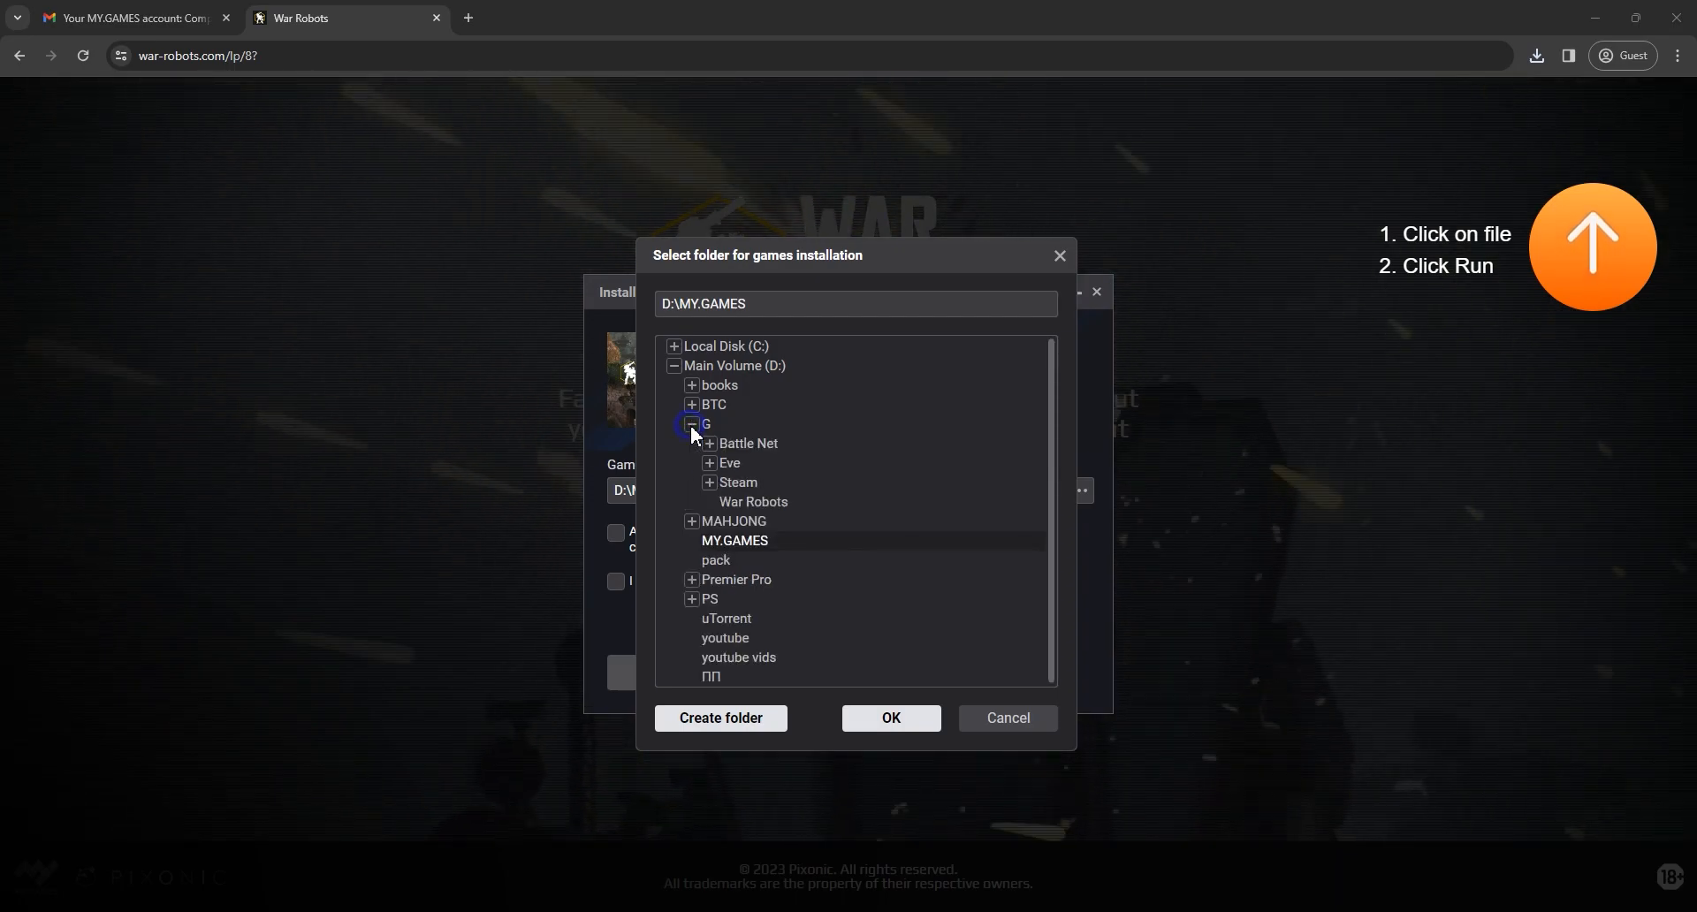
left_click(753, 501)
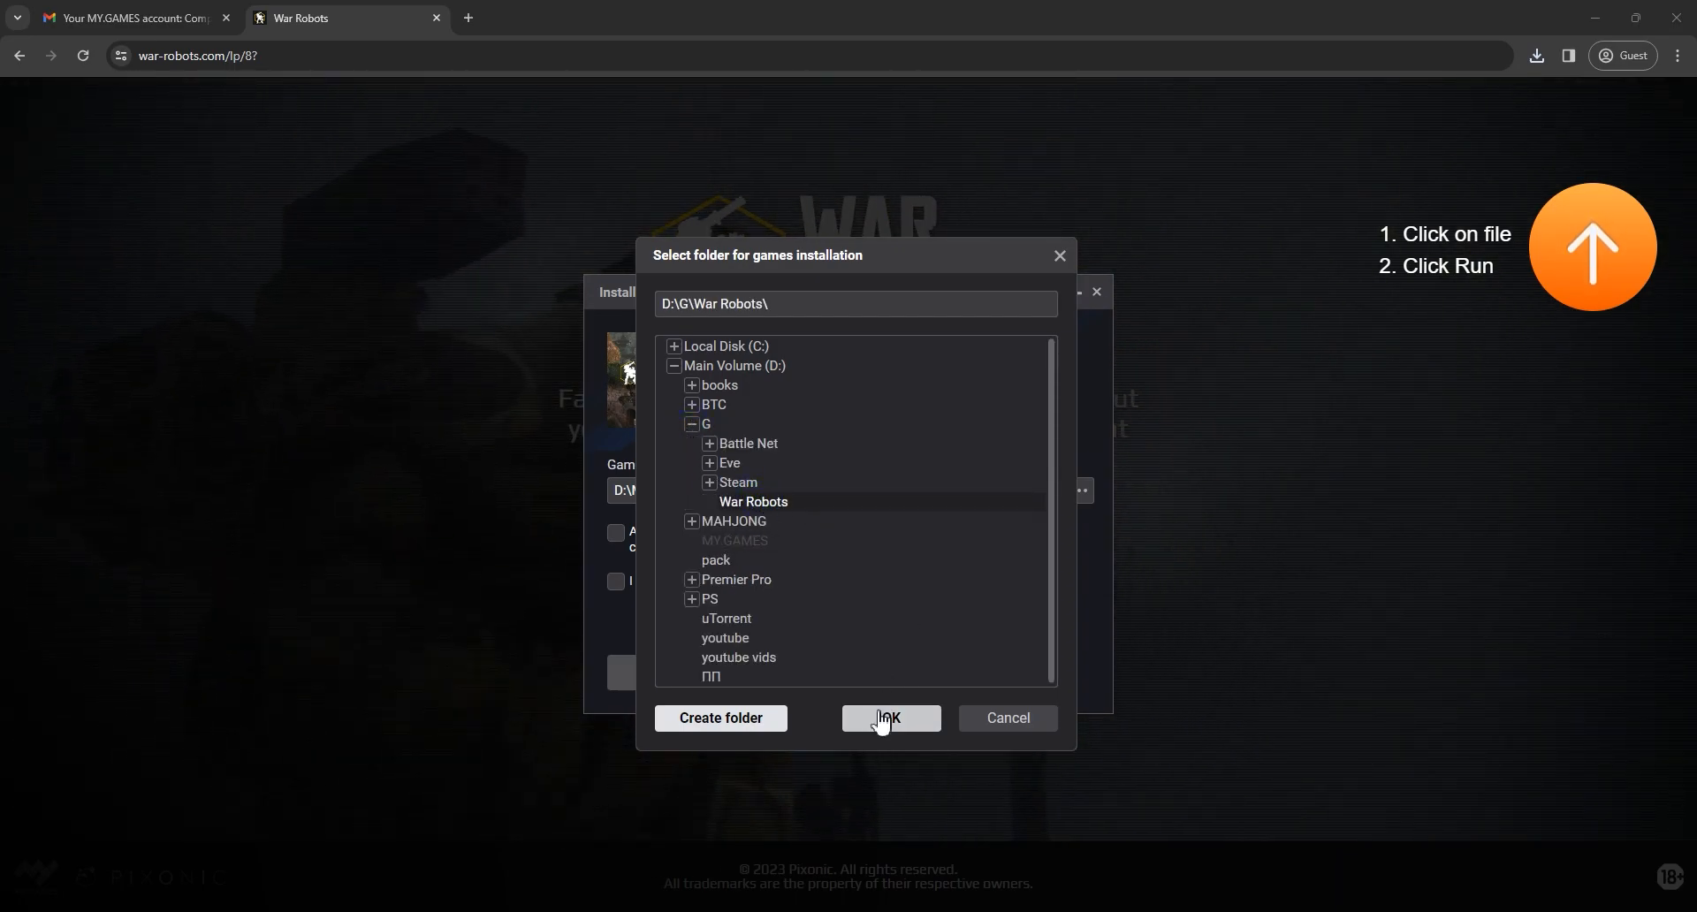
left_click(890, 718)
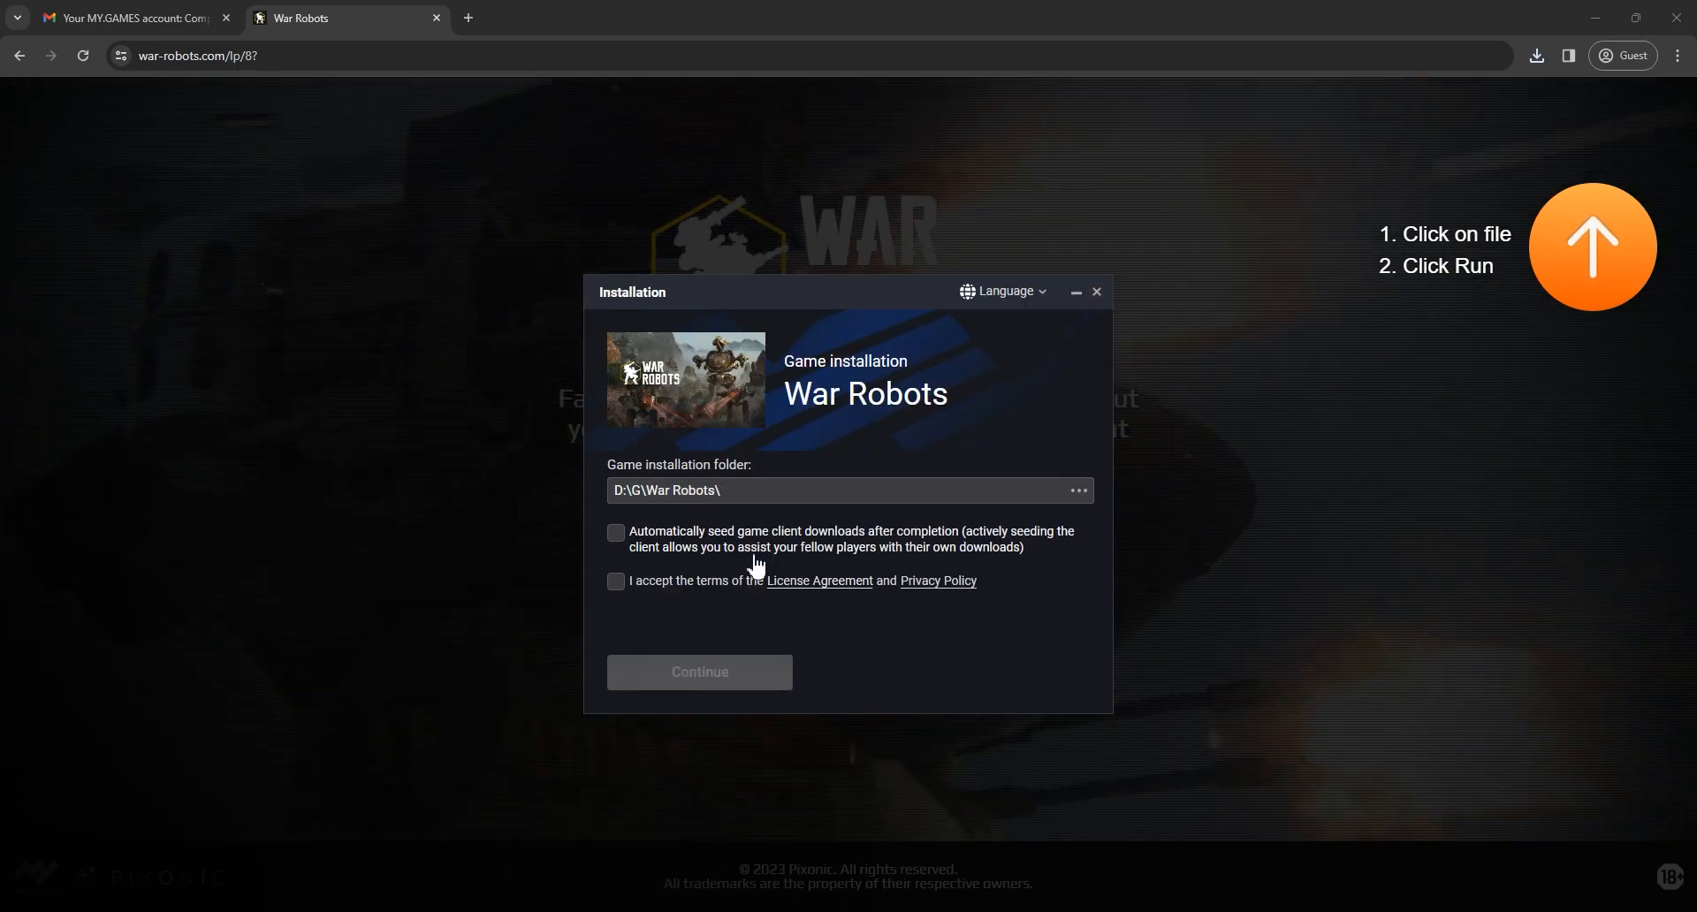
mouse_move(649, 617)
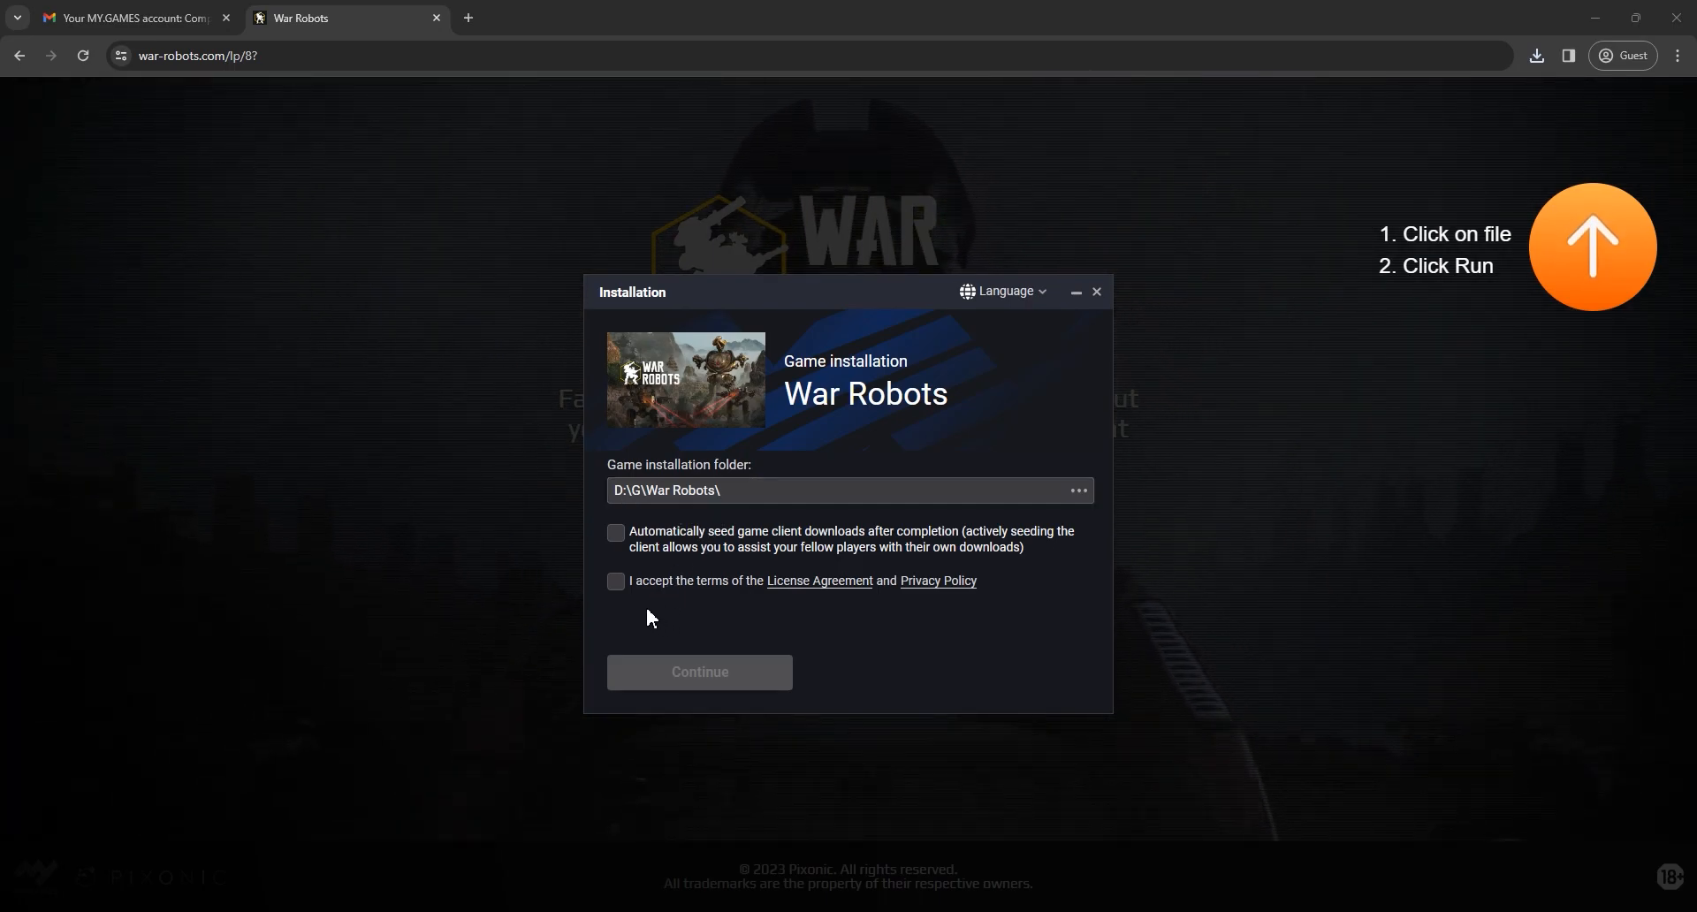
Step: Accept the License Agreement and Privacy Policy and continue the installation
left_click(615, 580)
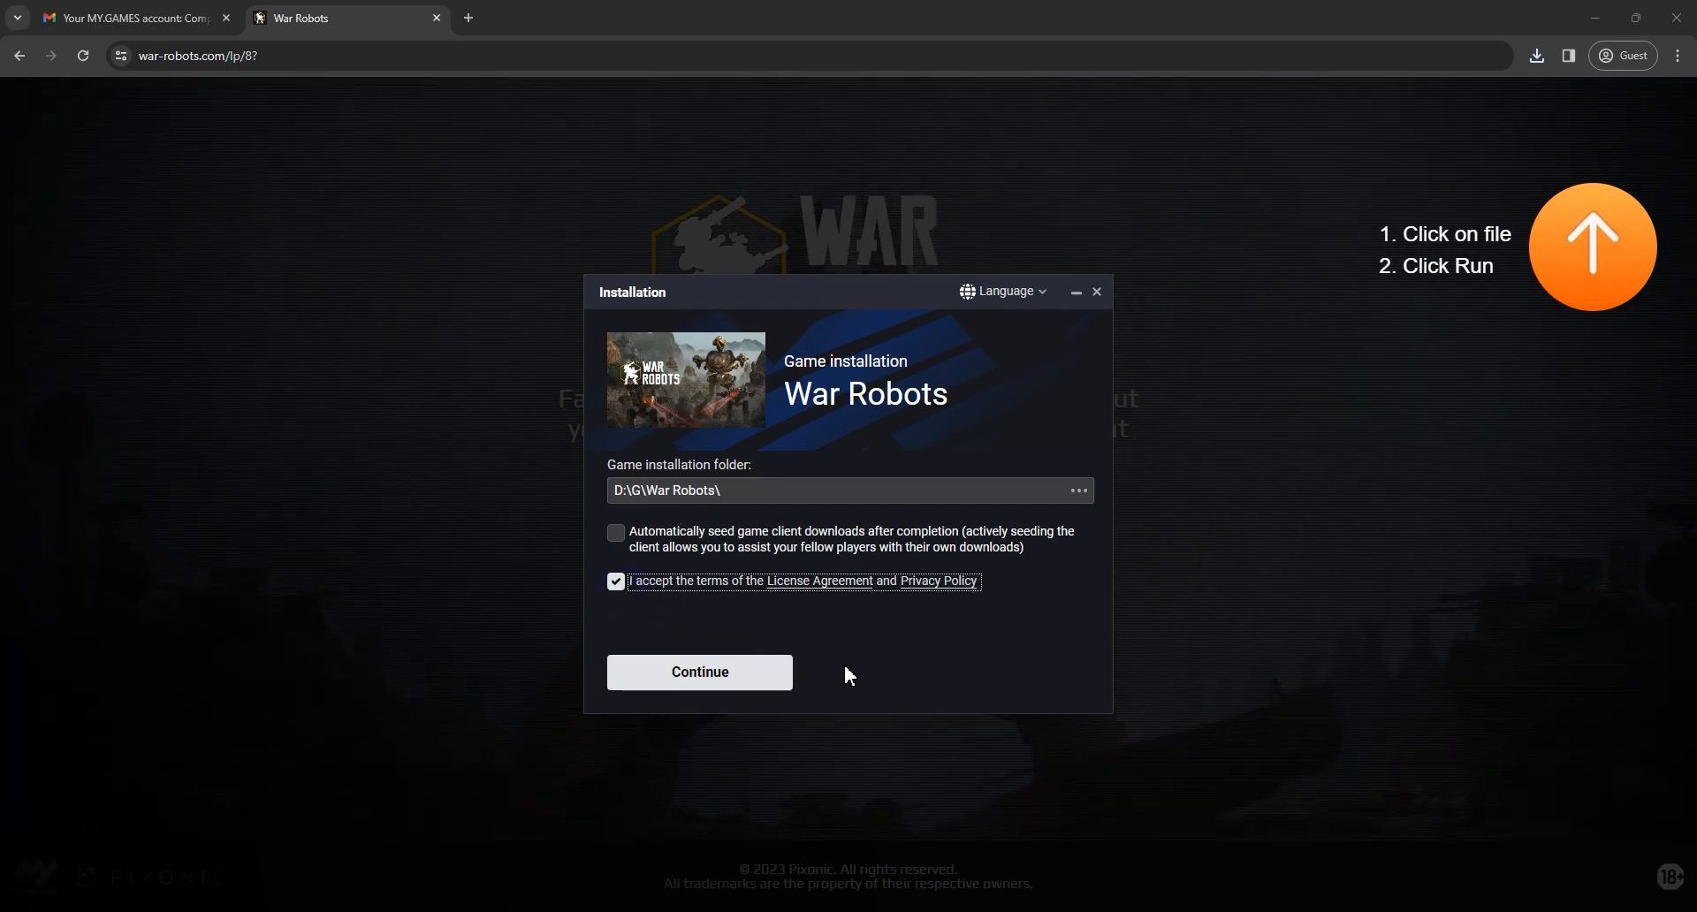
mouse_move(902, 681)
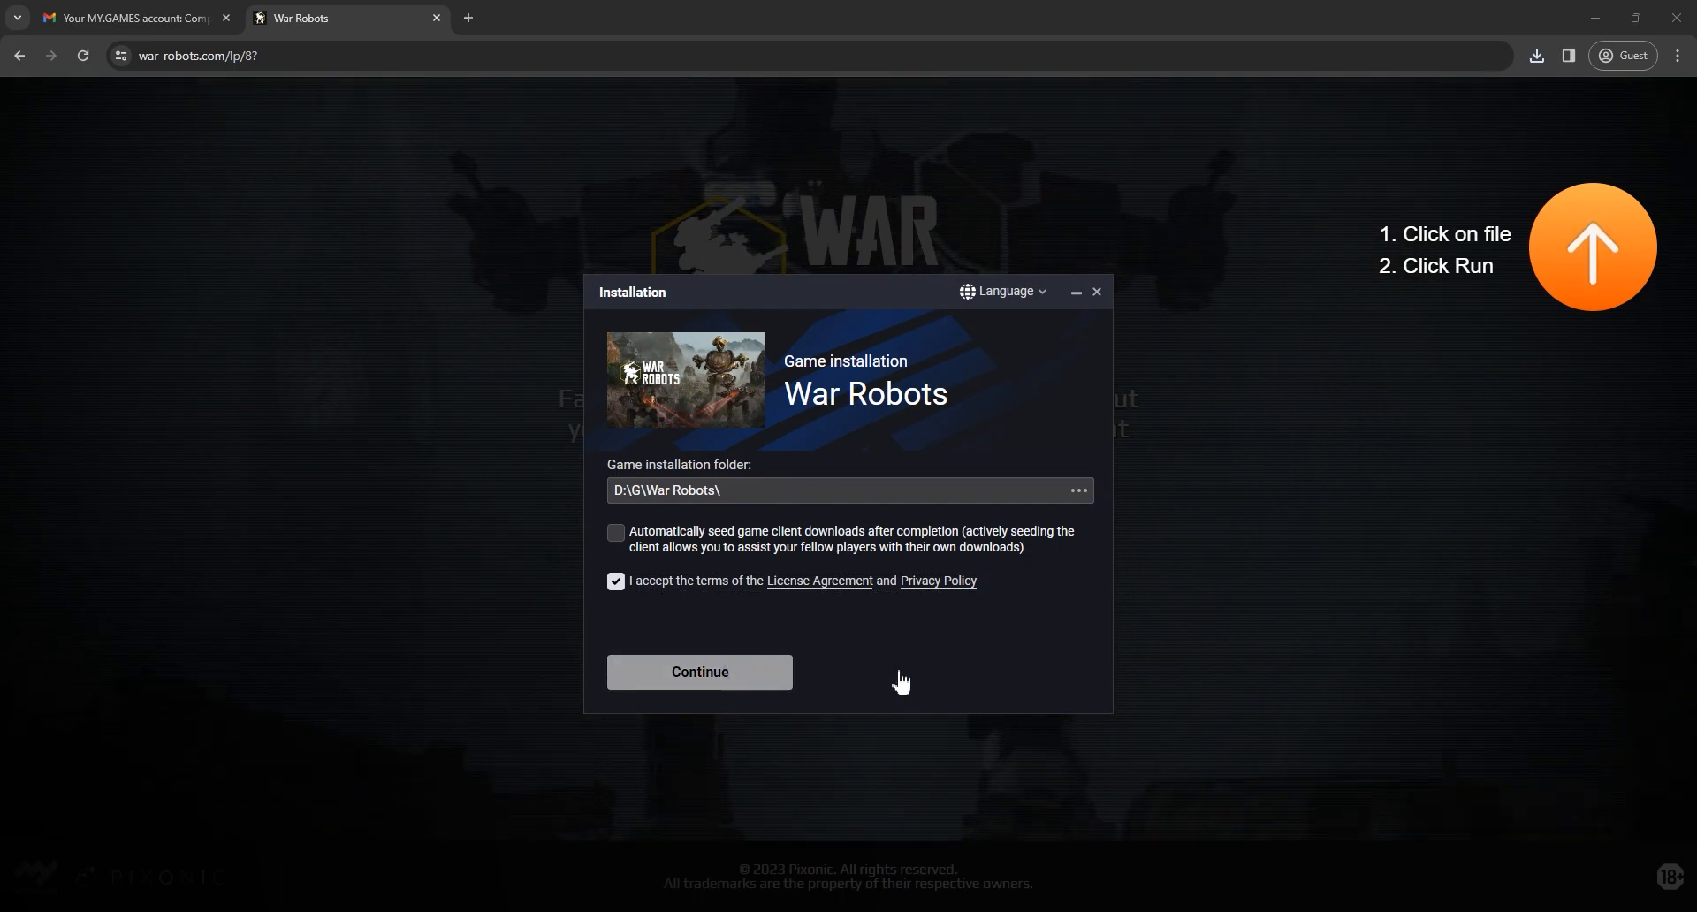
left_click(698, 671)
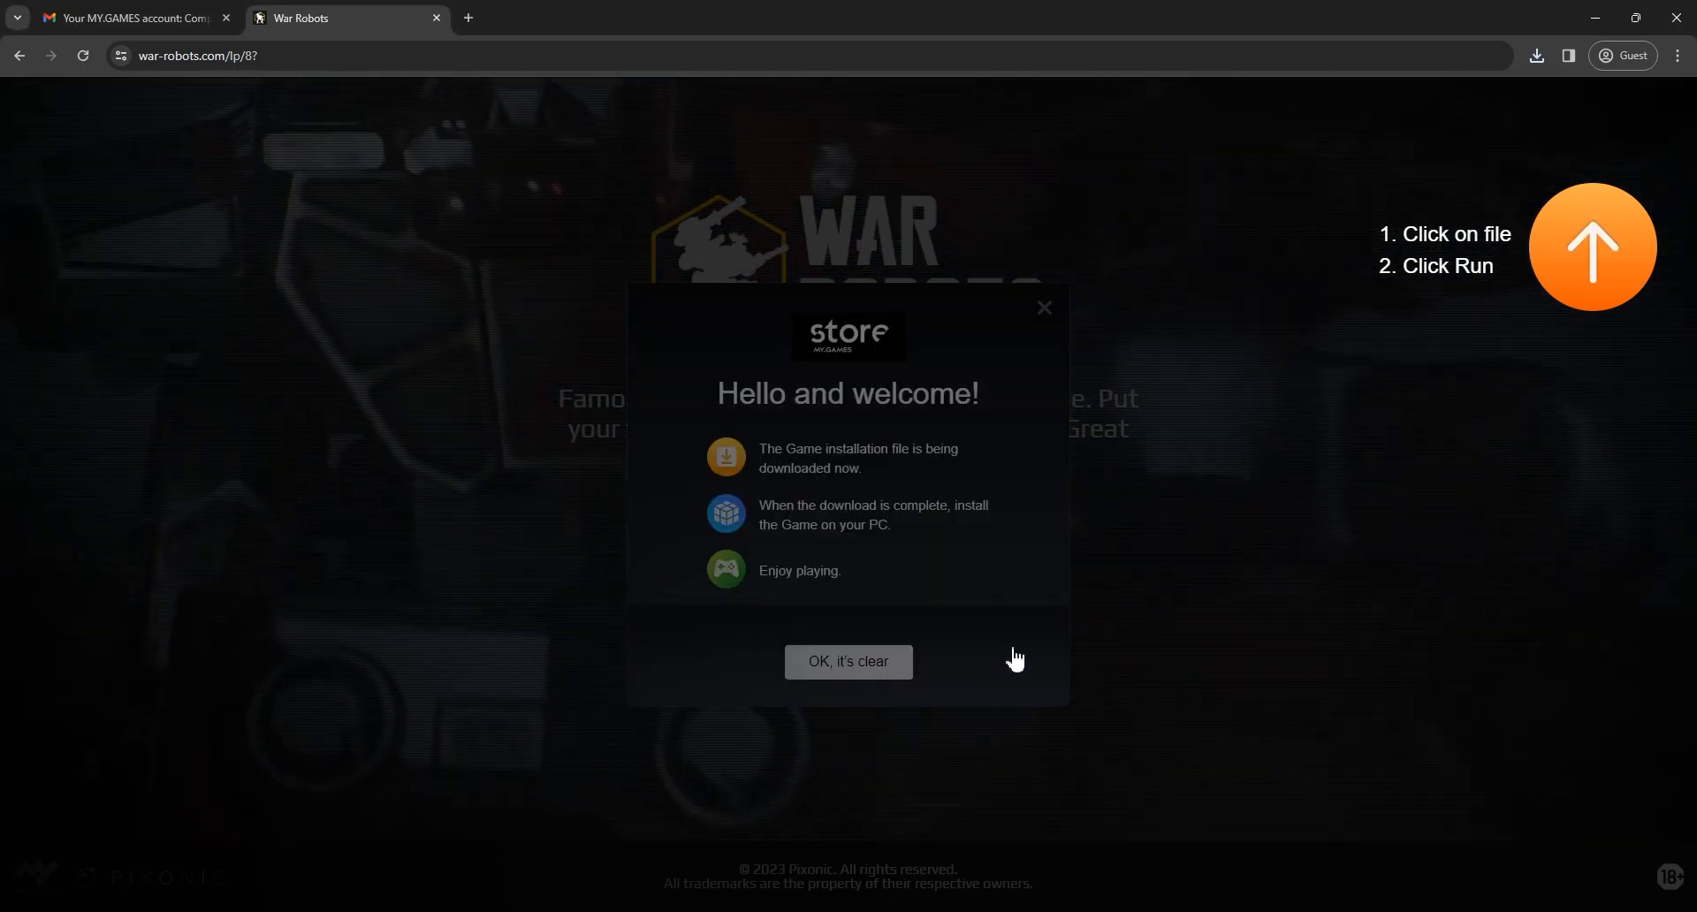
left_click(848, 661)
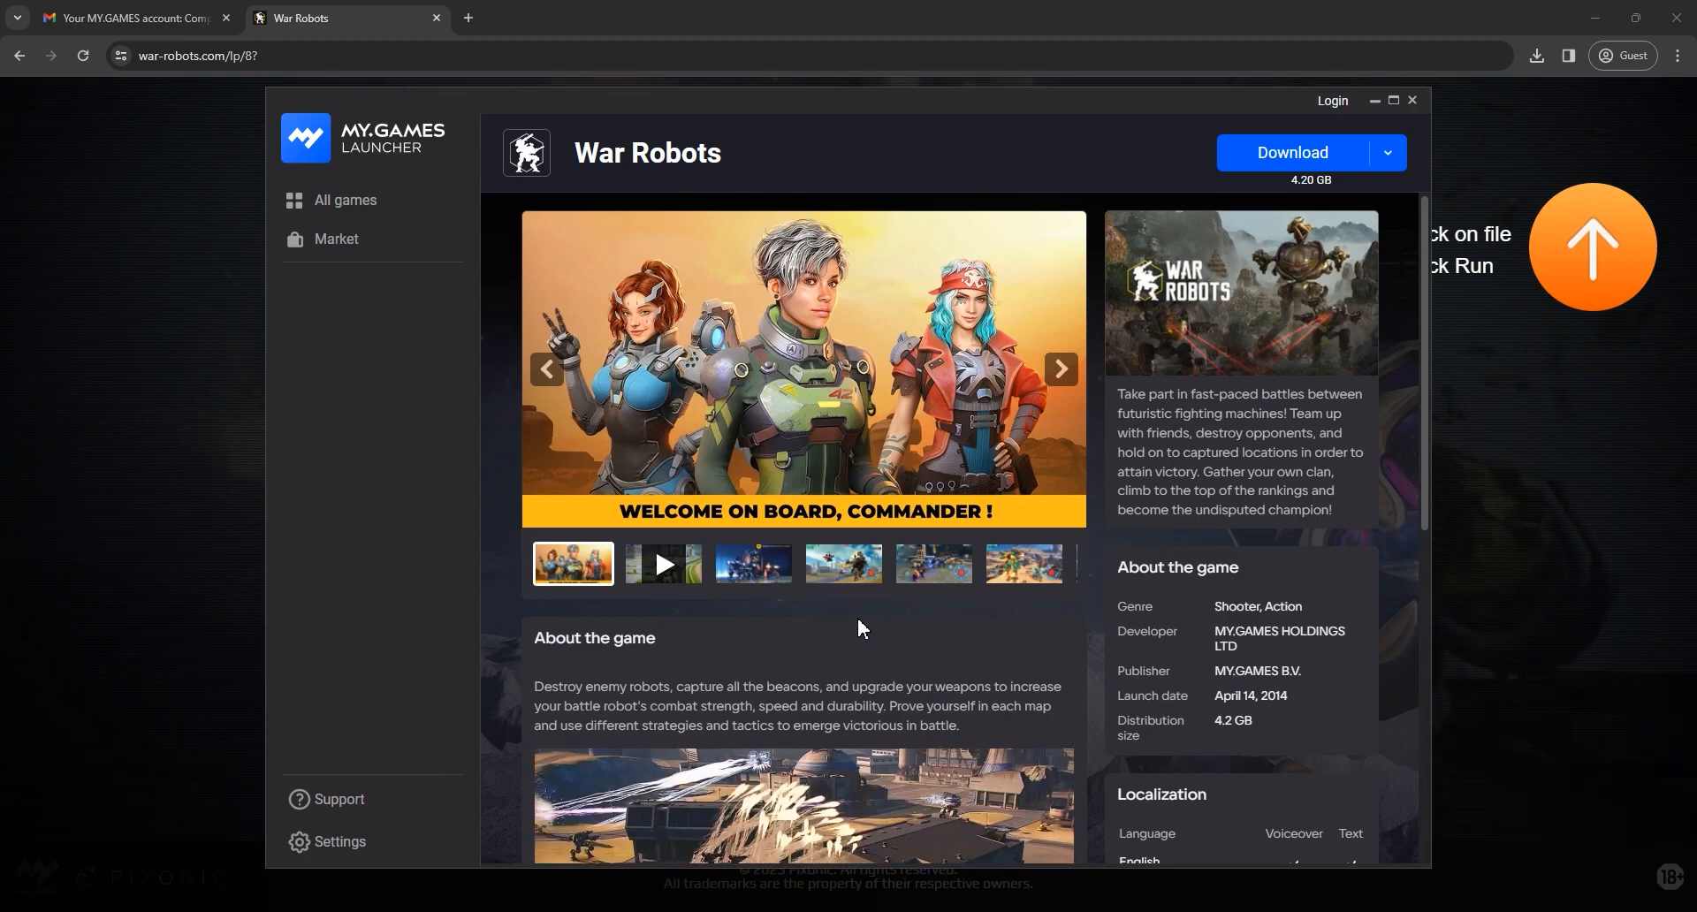
mouse_move(1290, 153)
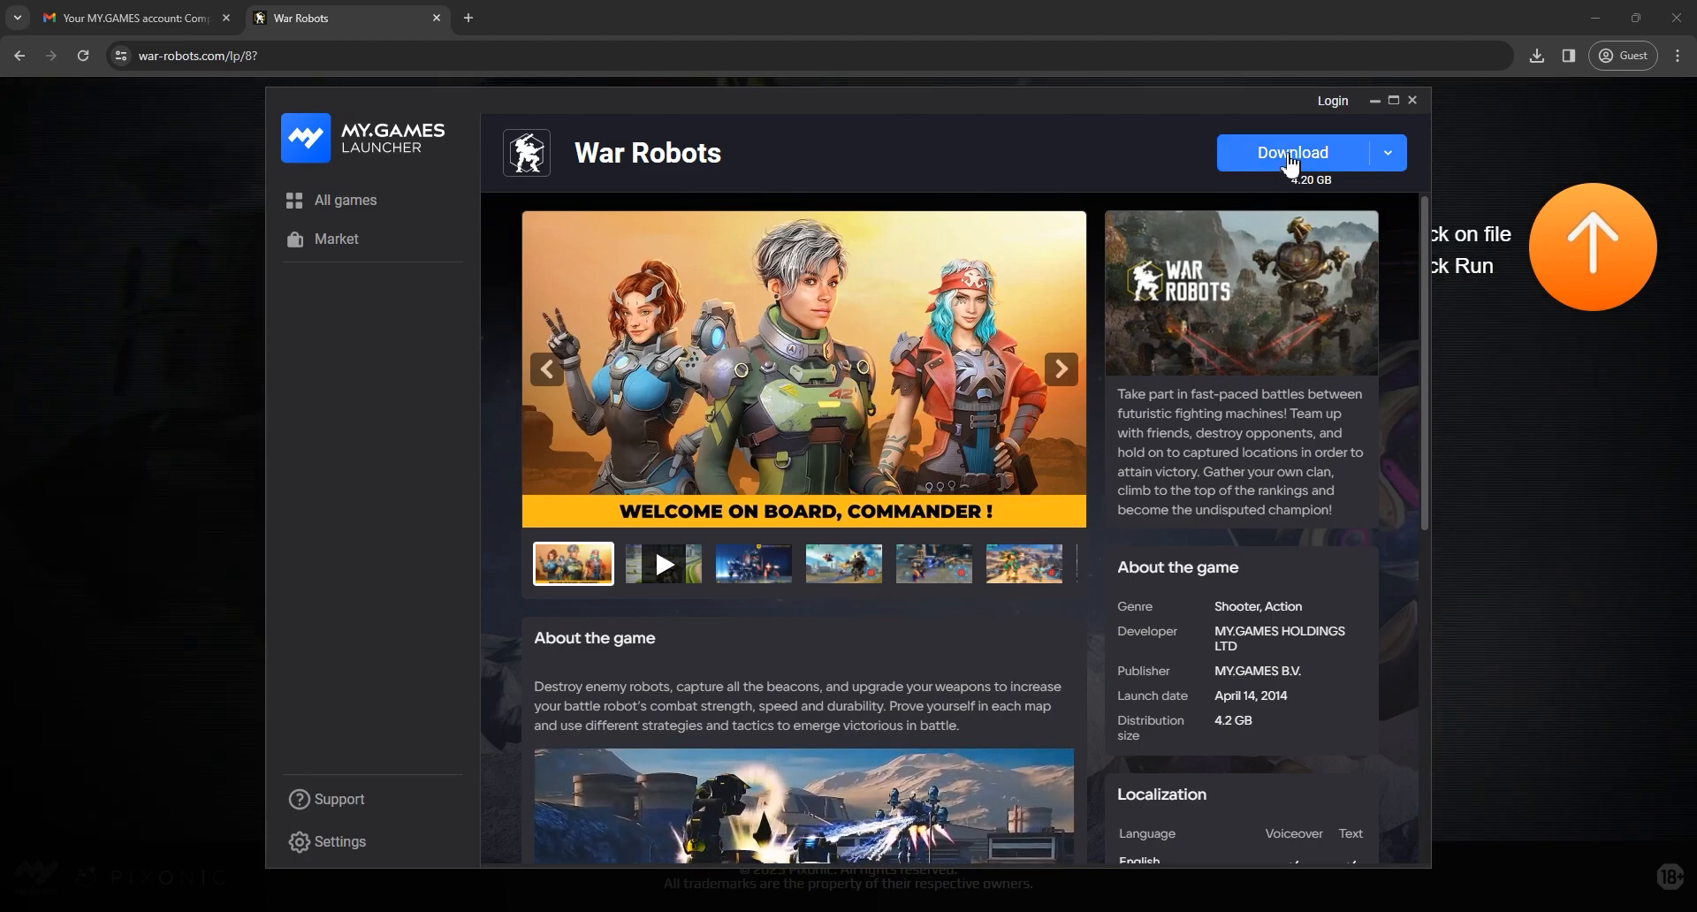
Step: Start the 4.20 GB War Robots game download in the launcher
left_click(1291, 151)
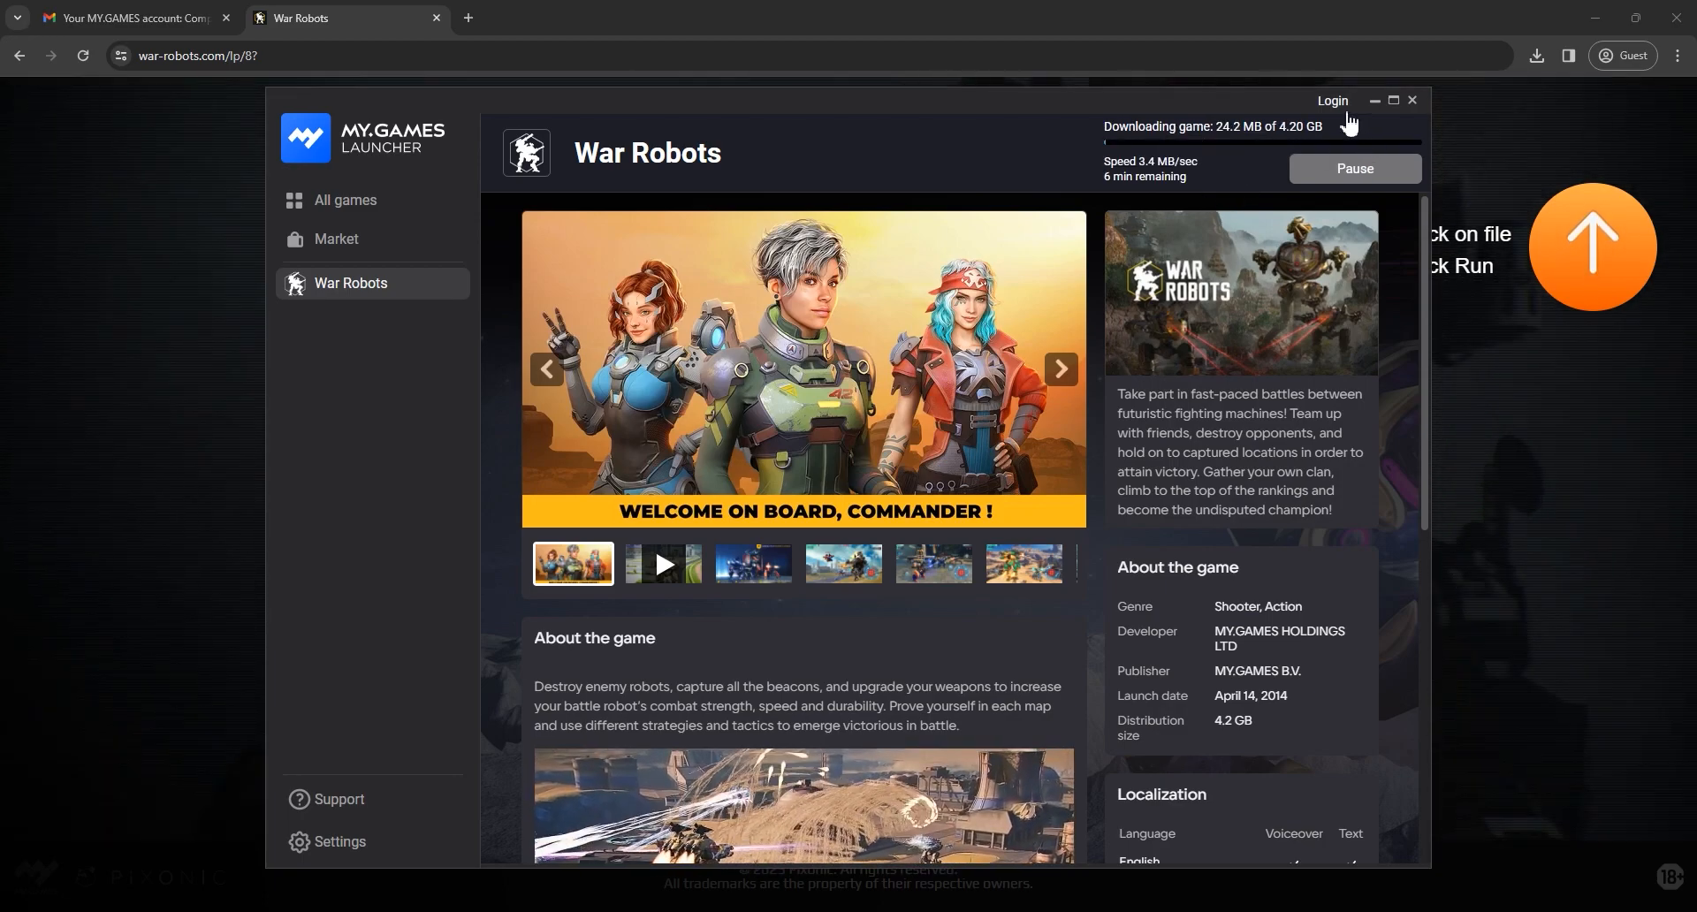
Step: Log into MY.GAMES Launcher with the new account's password
left_click(1331, 101)
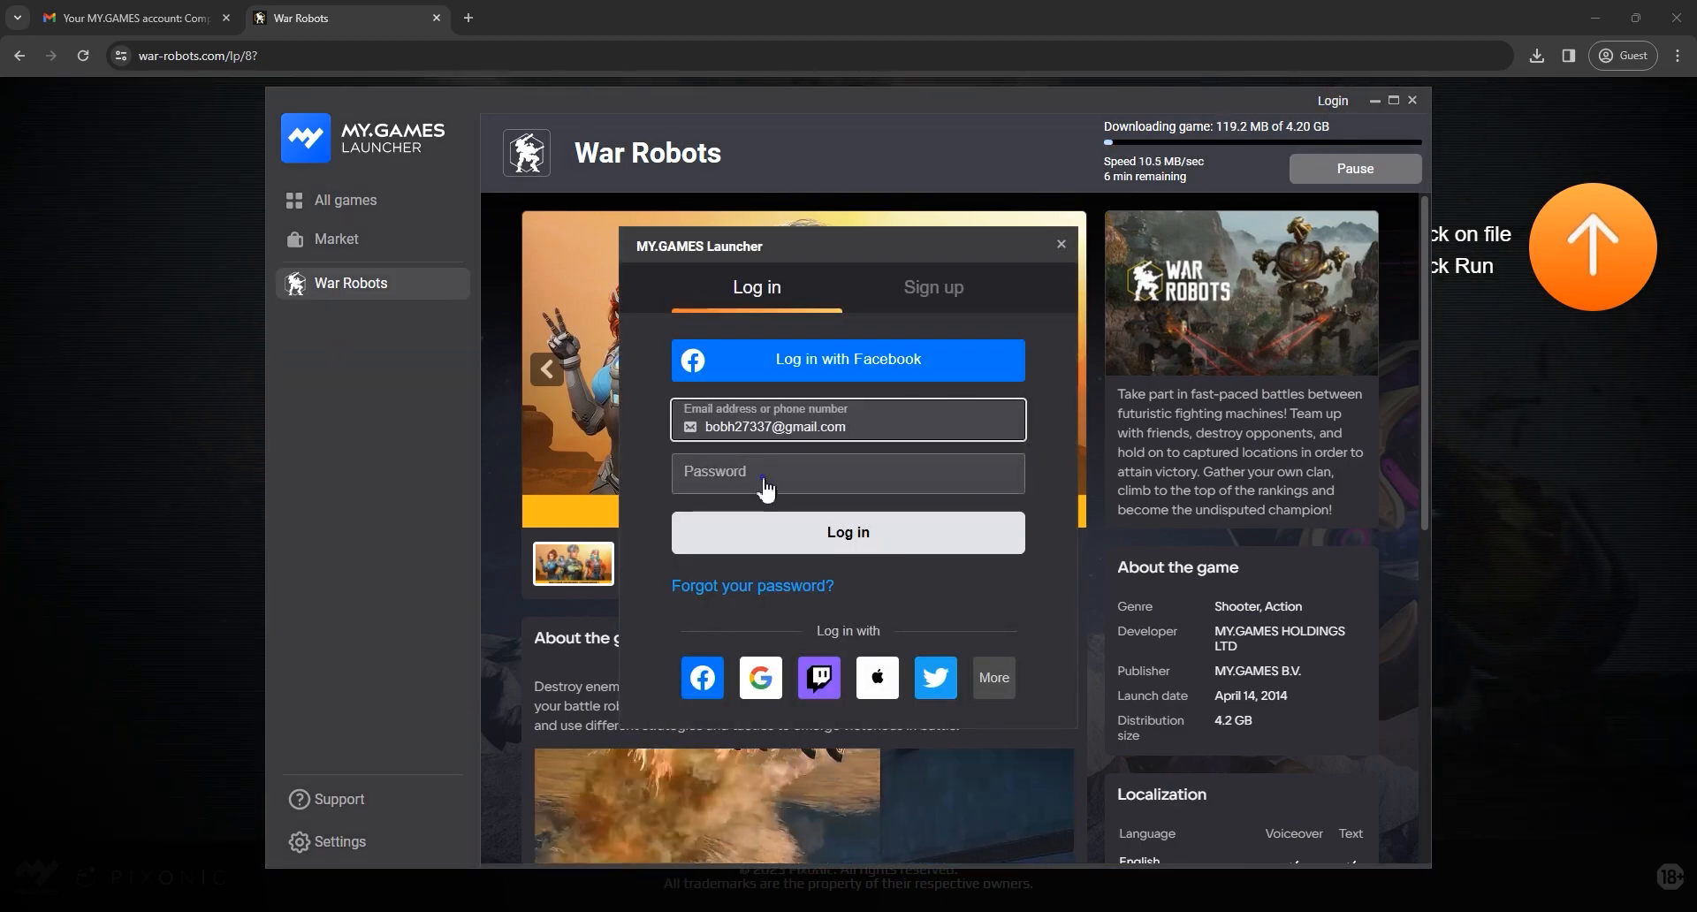
type("password")
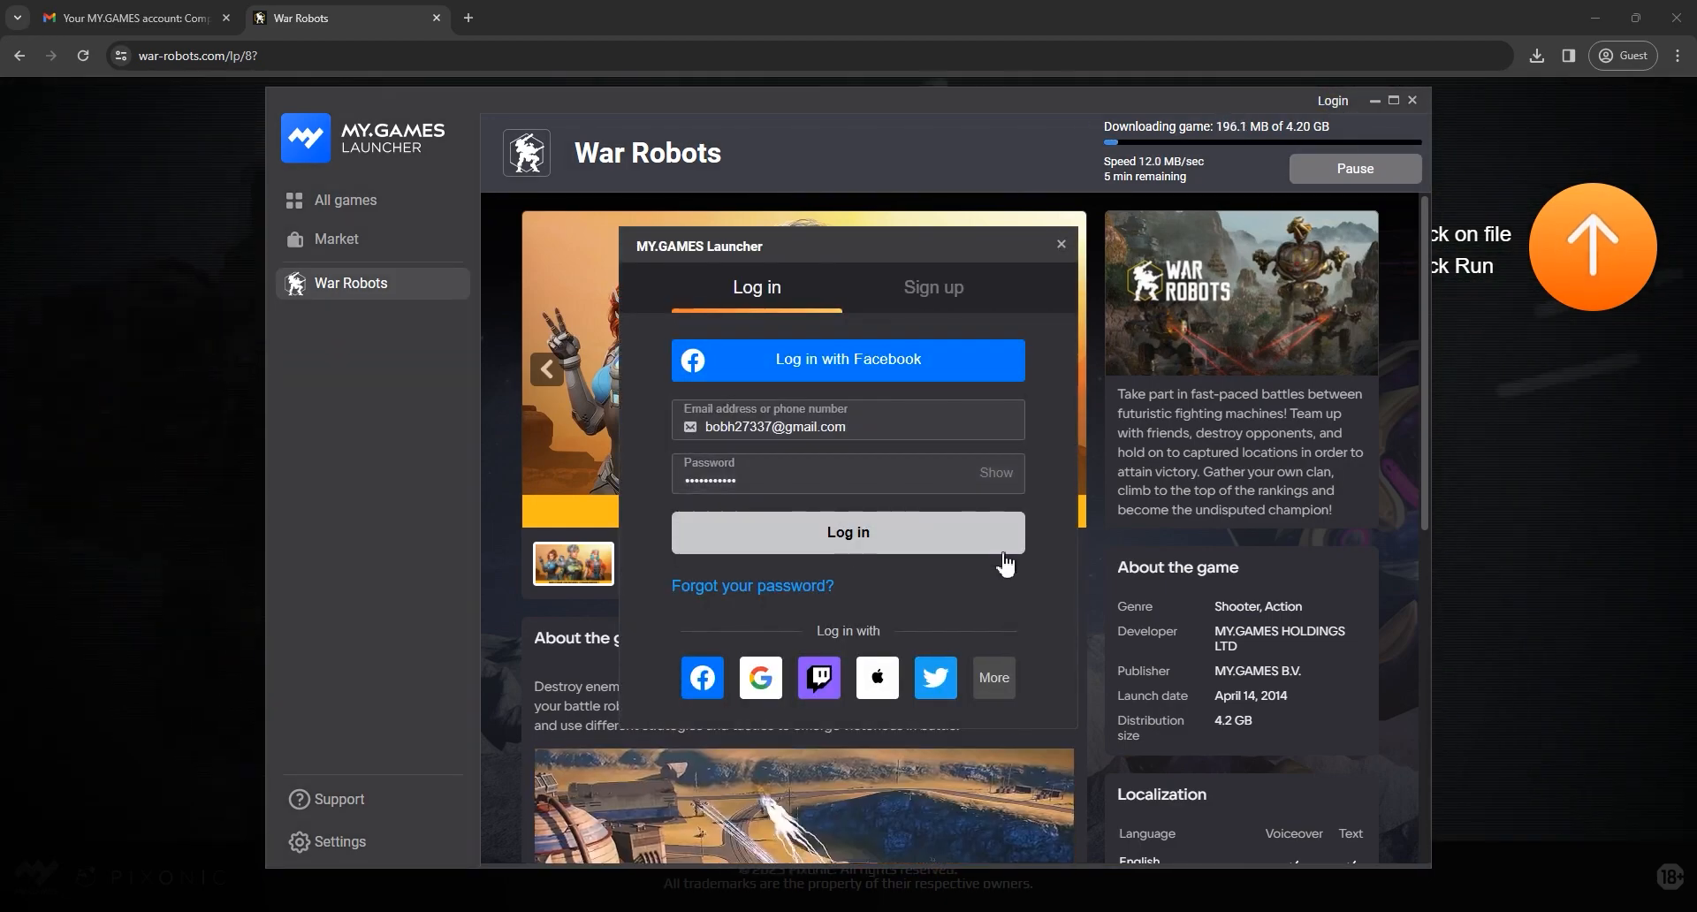
left_click(847, 531)
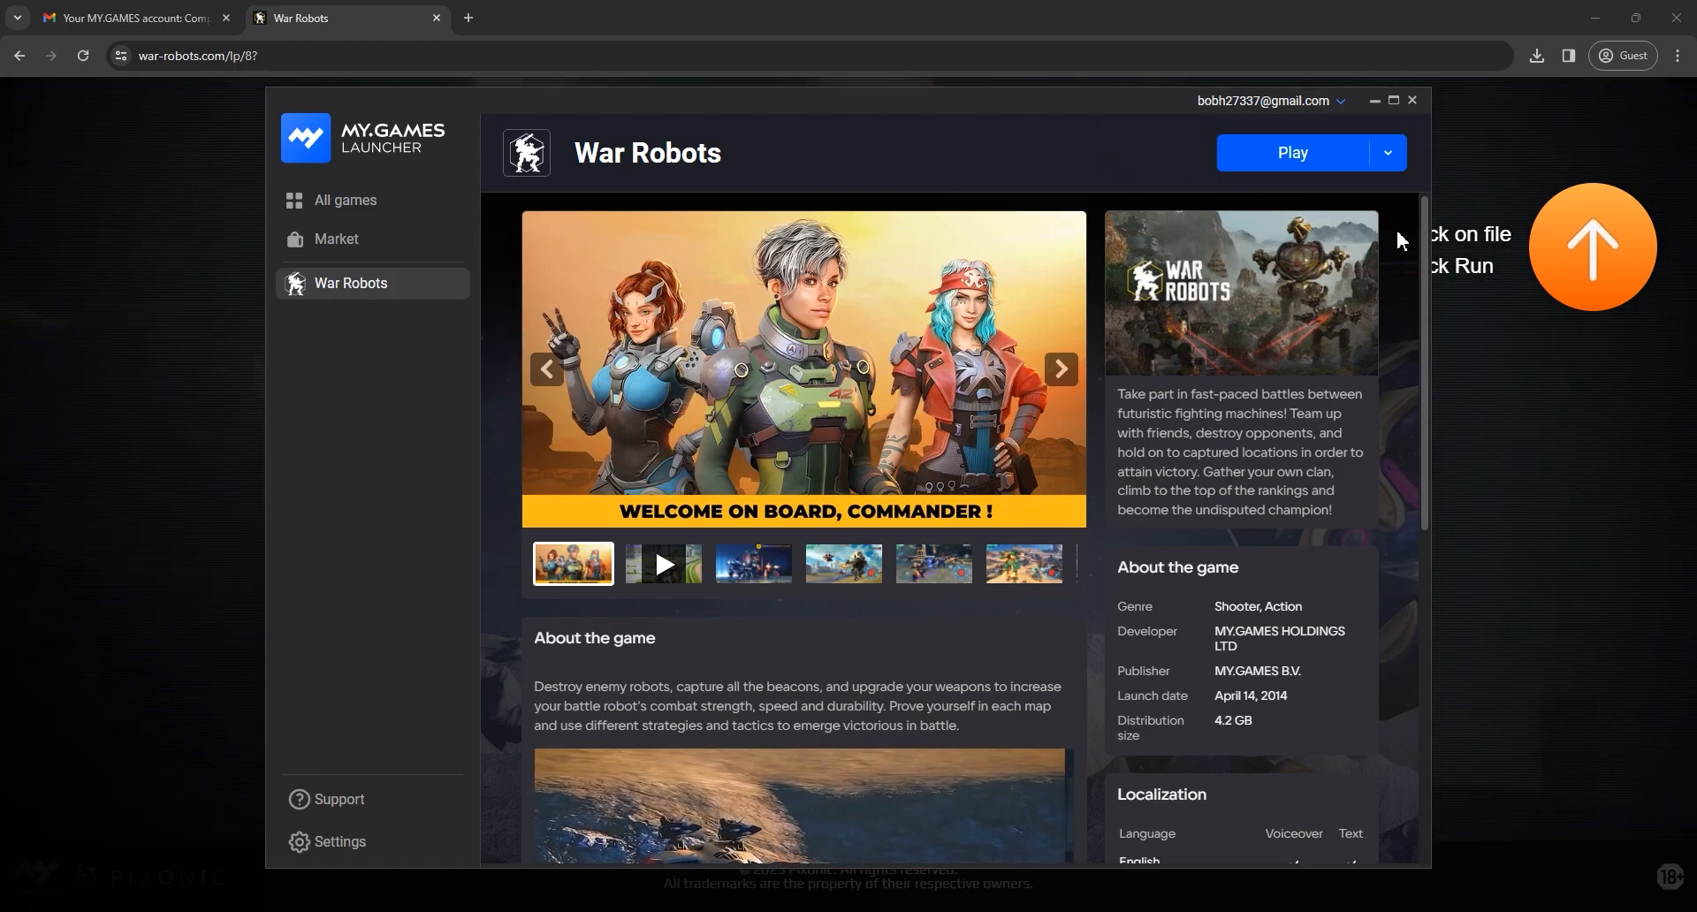
left_click(1290, 152)
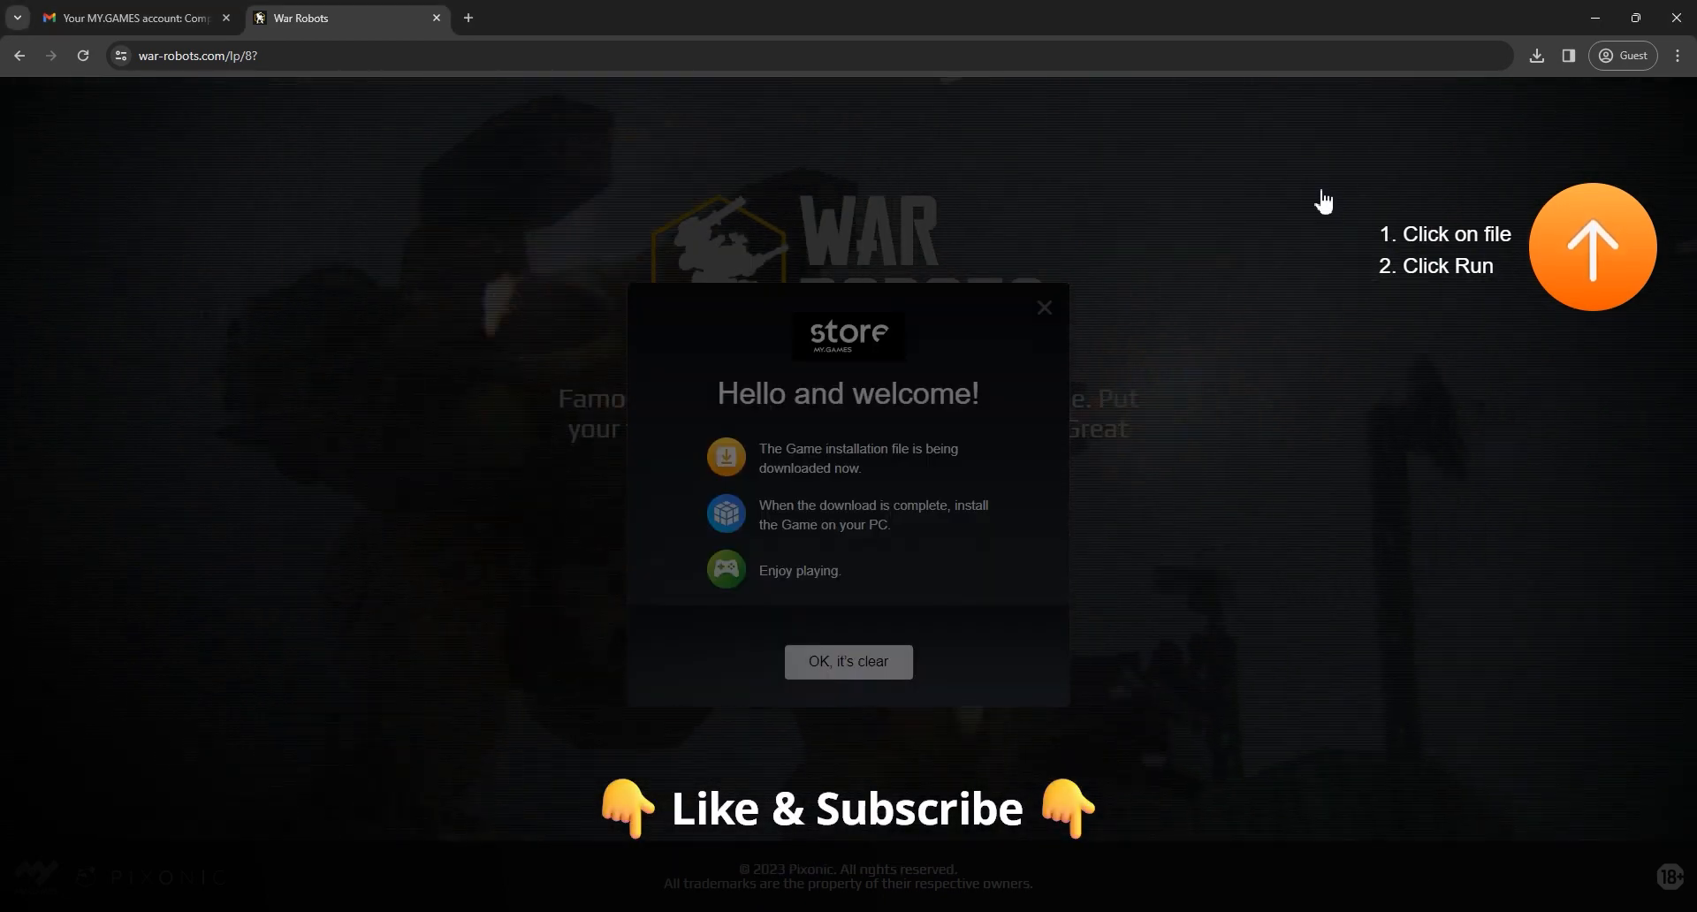
Step: Launch War Robots and reach the Remastered splash screen
left_click(848, 661)
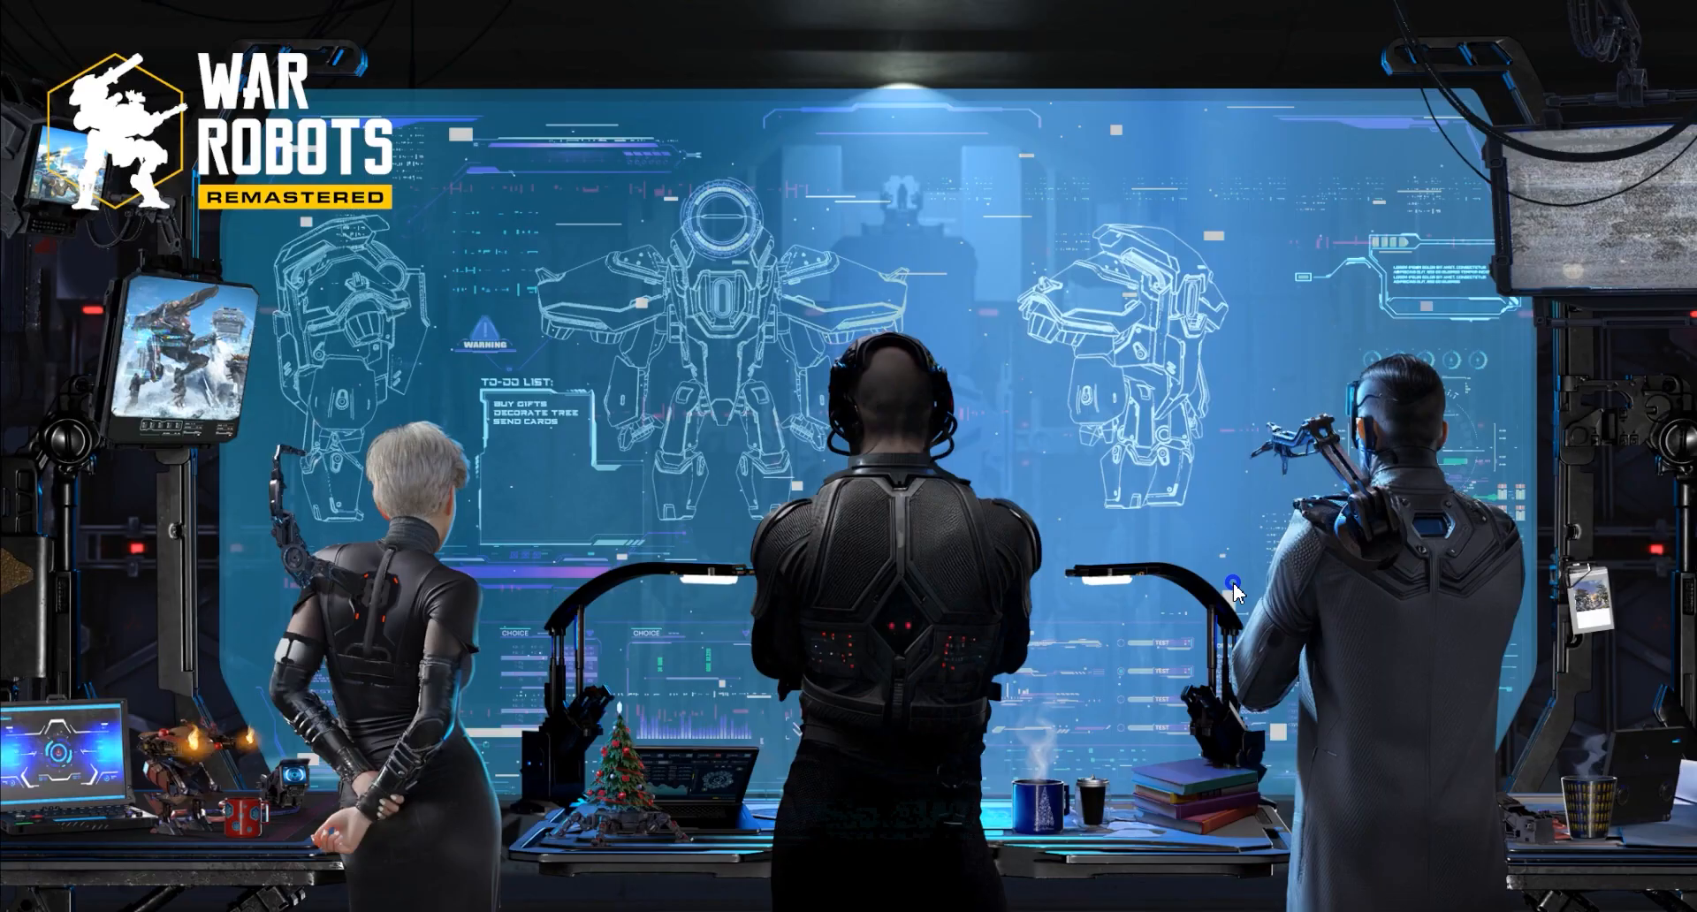